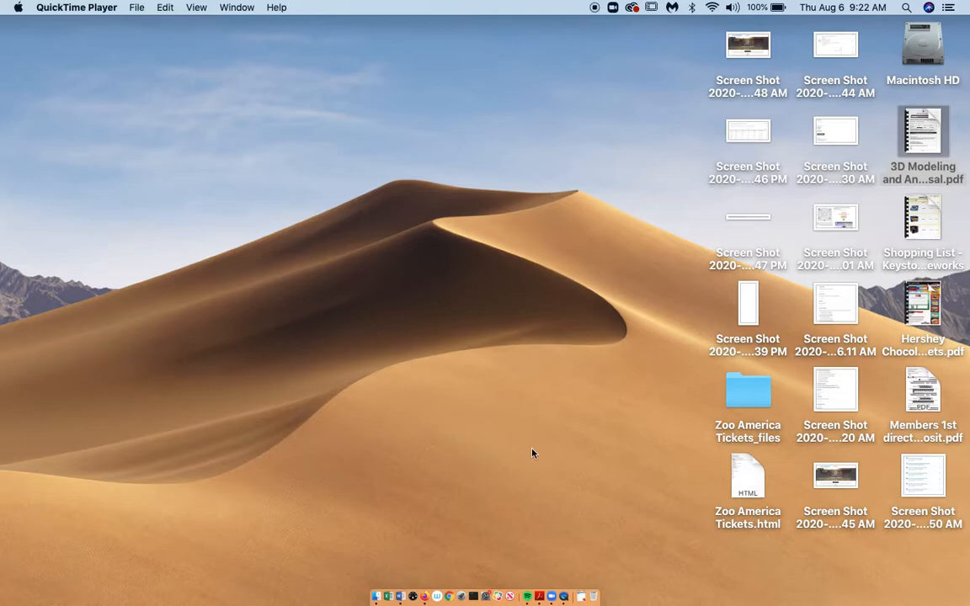
mouse_move(516, 532)
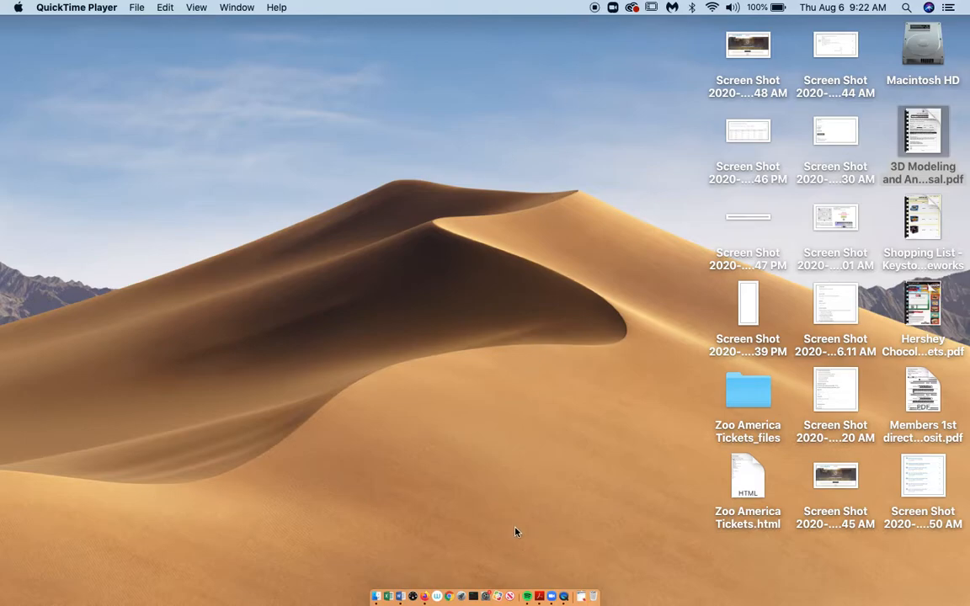
mouse_move(384, 581)
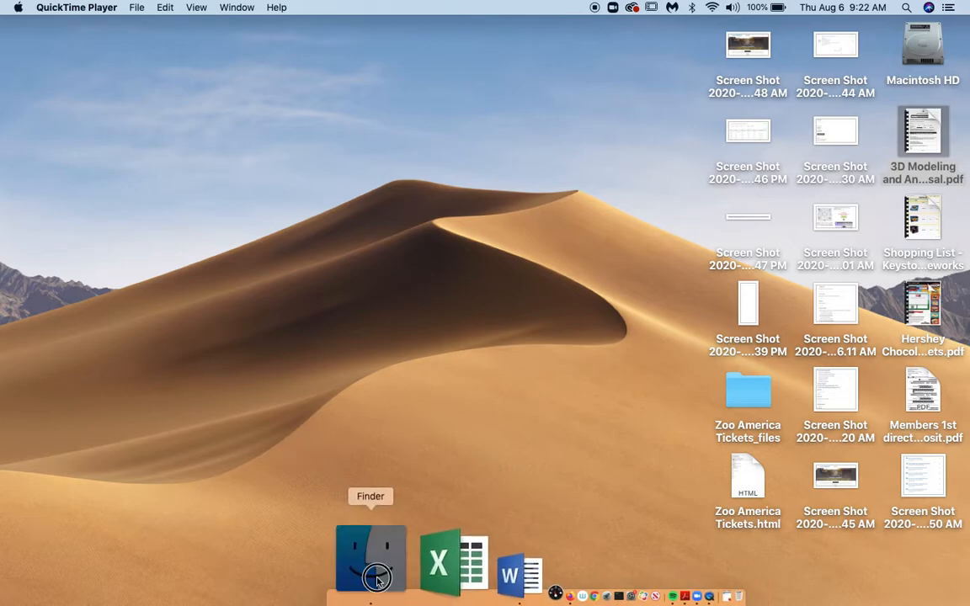
- Launch Adobe Animate 2020 from Finder's Applications folder
click(371, 560)
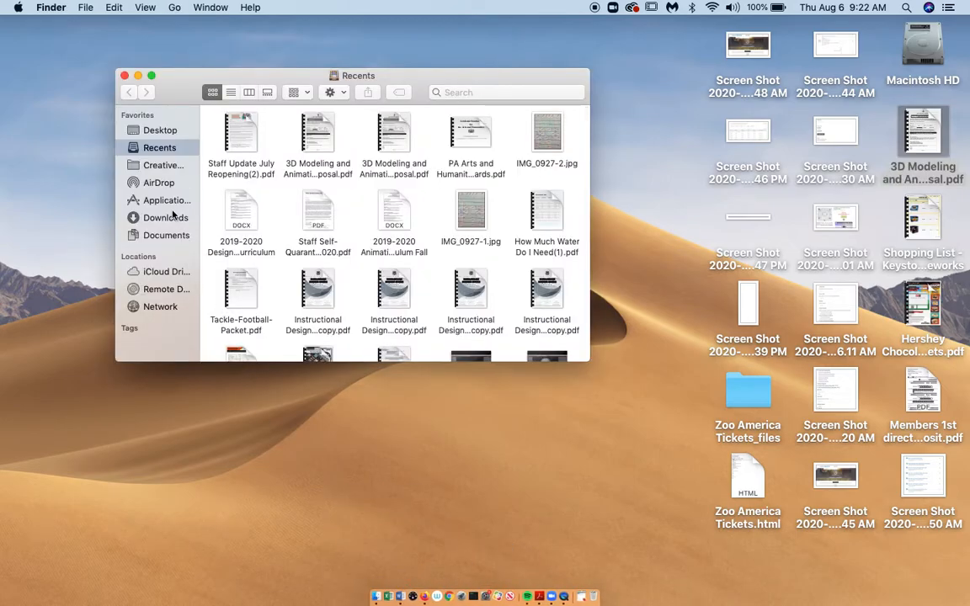
click(165, 201)
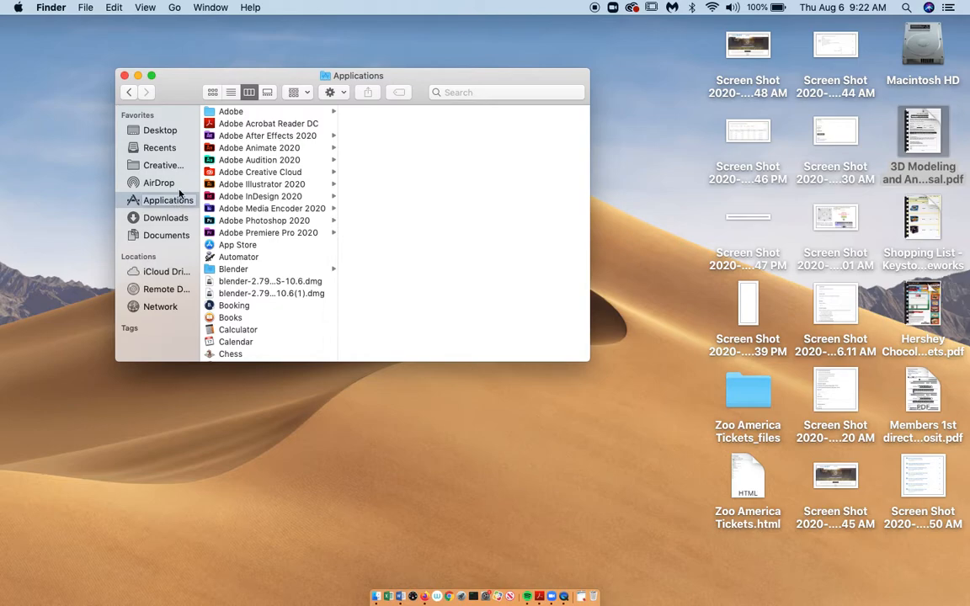
click(259, 148)
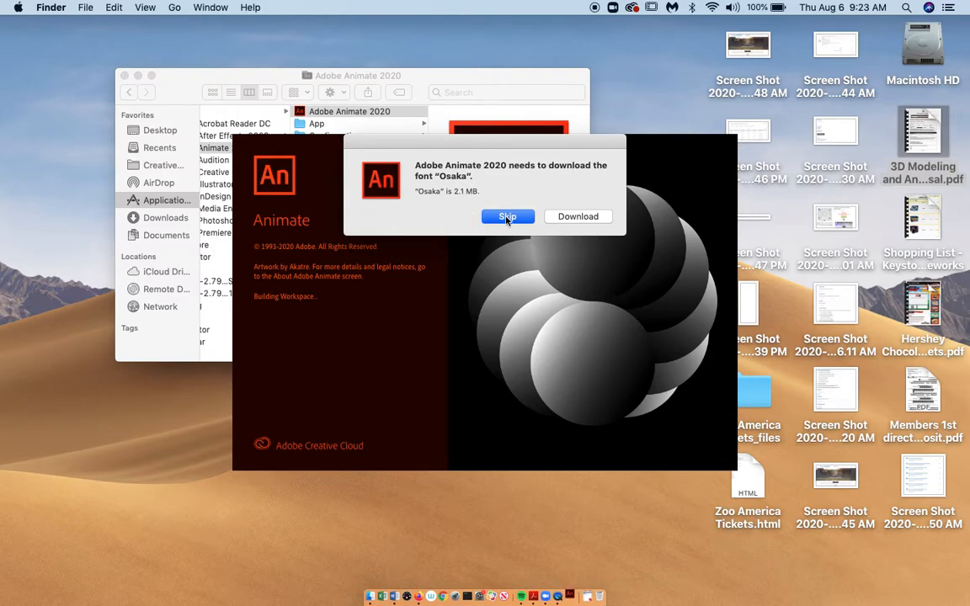
- Skip the Osaka font download and dismiss the What's new tour to reach the Home screen
click(507, 216)
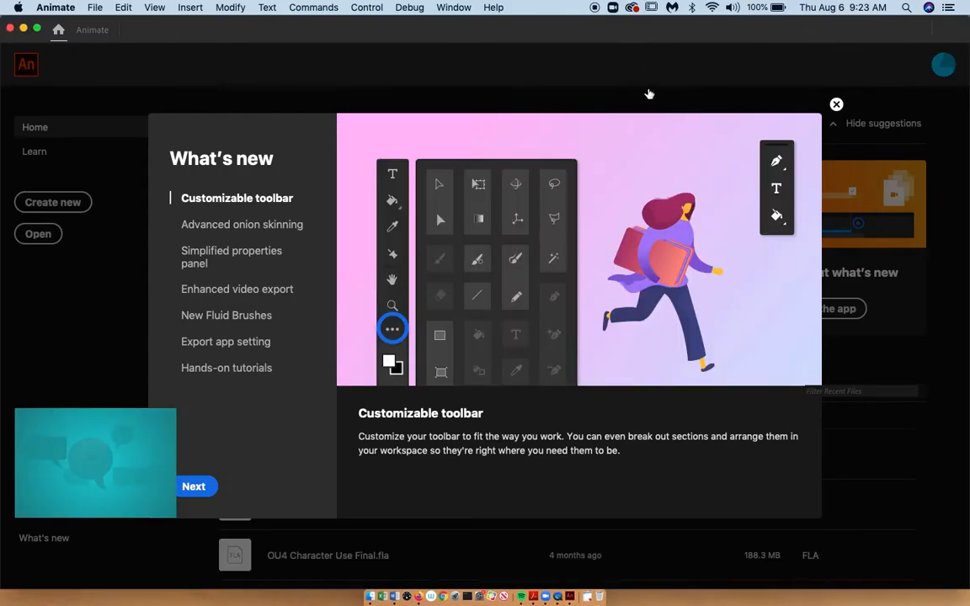
click(836, 105)
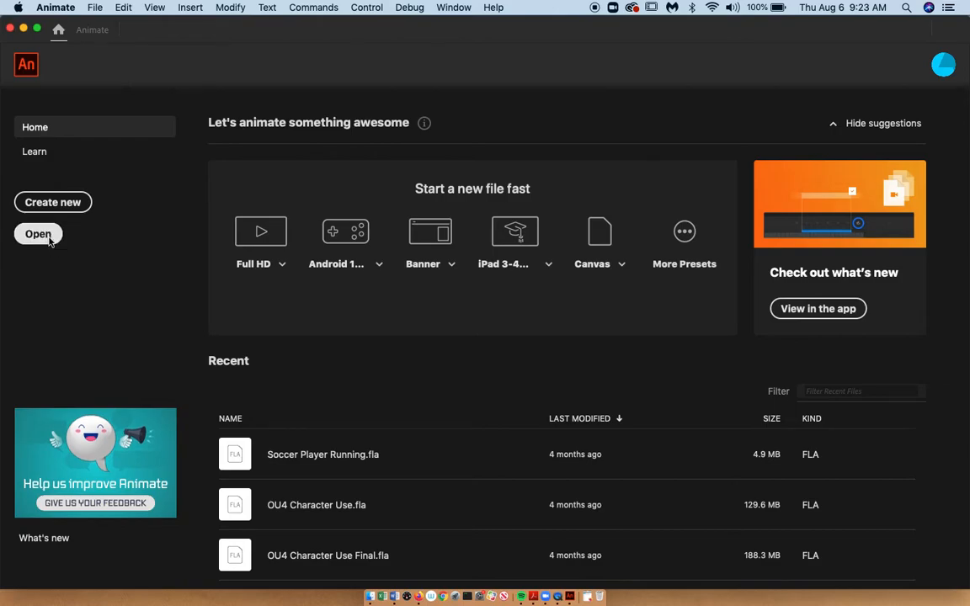
click(37, 234)
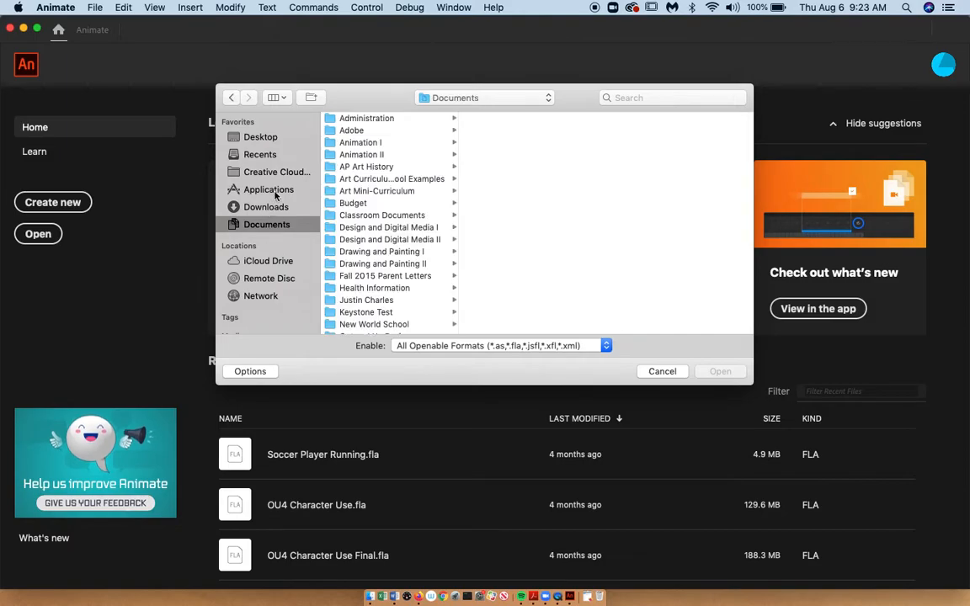
click(266, 206)
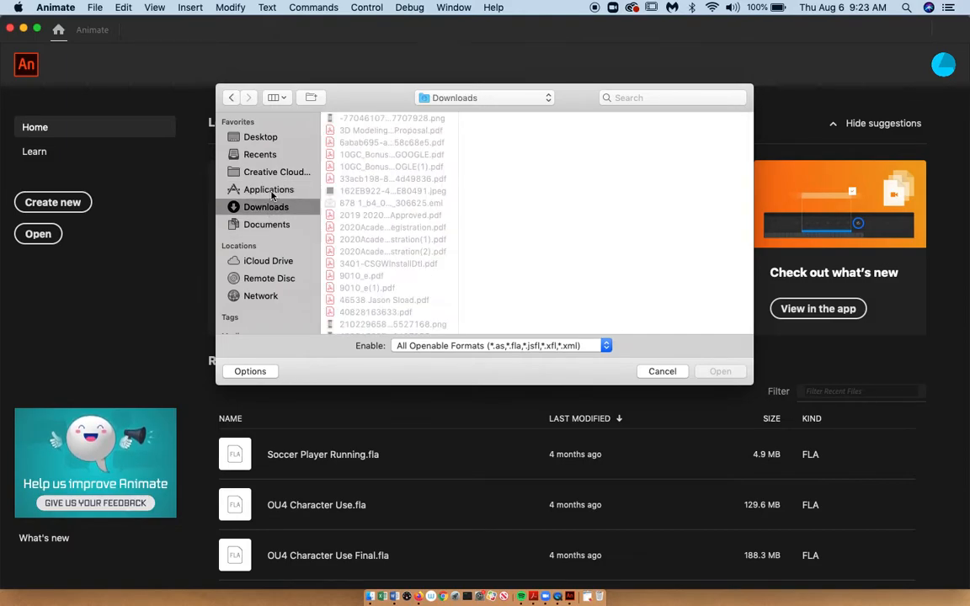
click(266, 224)
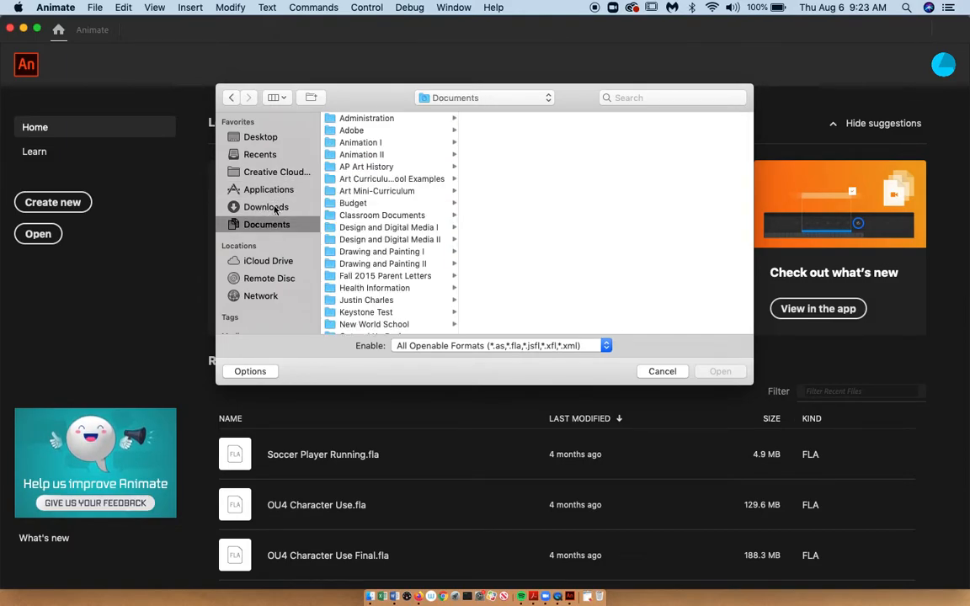
click(259, 155)
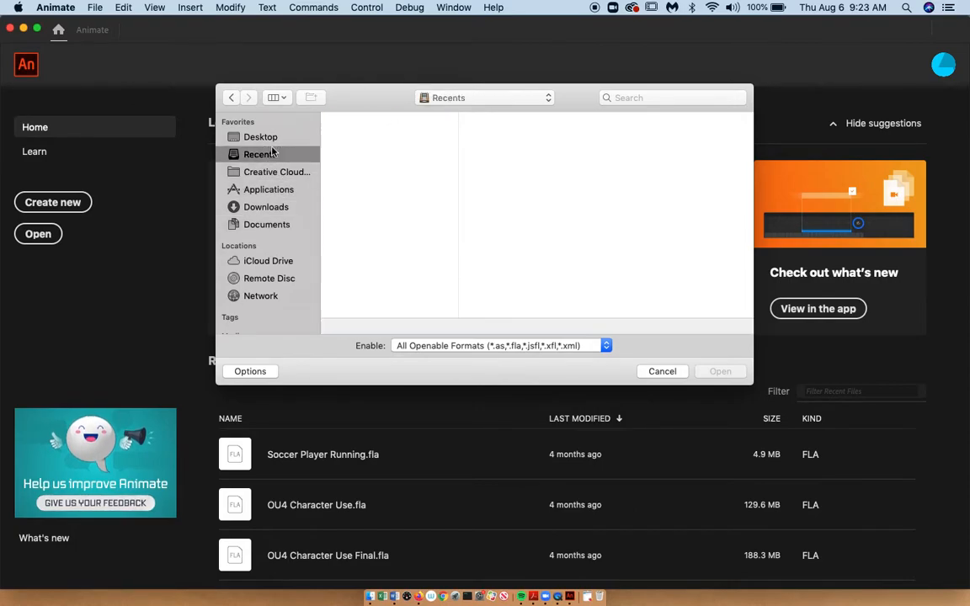
click(662, 373)
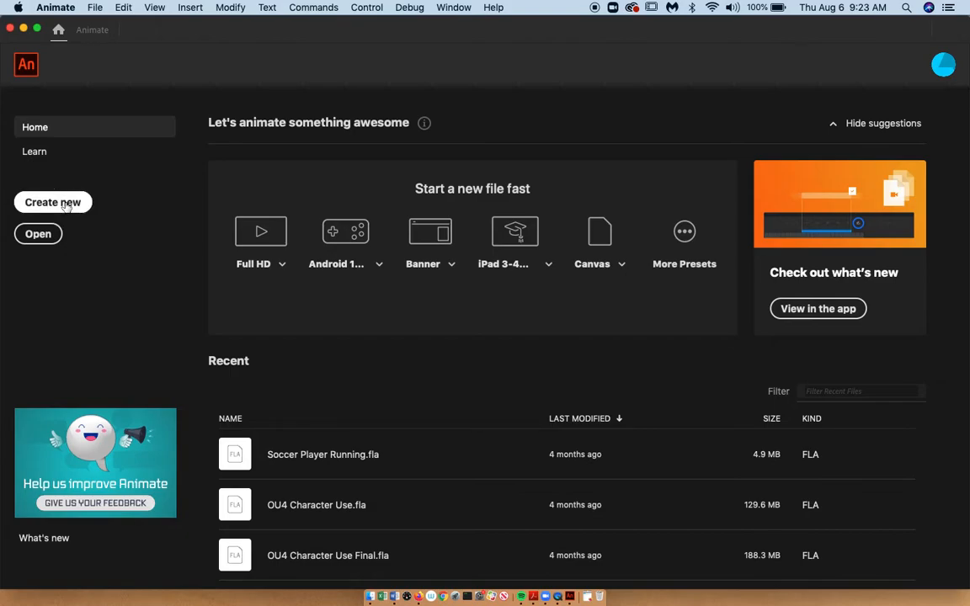
- Create a new HD 1280×720 character animation document with a frame rate of 12 fps
click(52, 202)
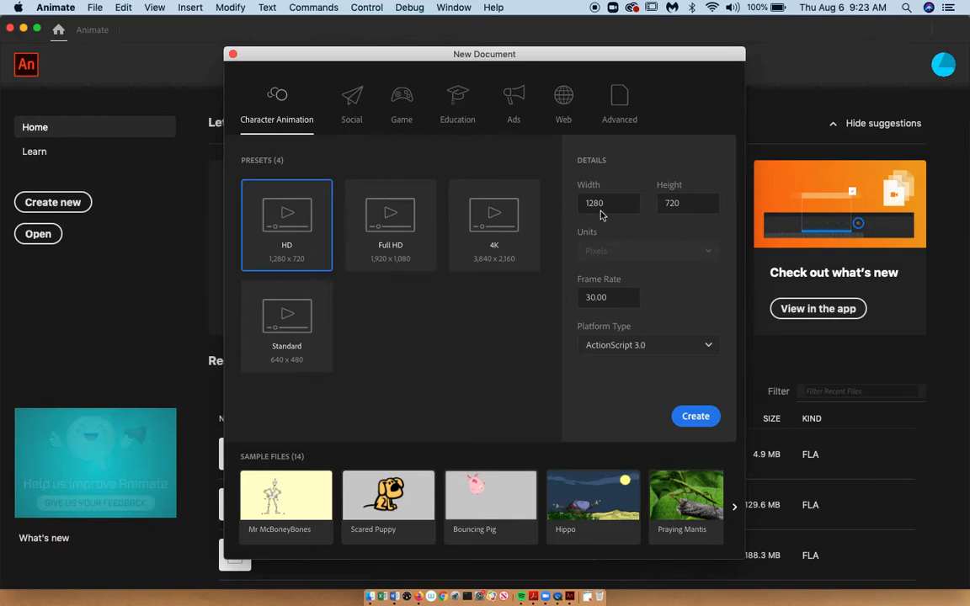
click(608, 202)
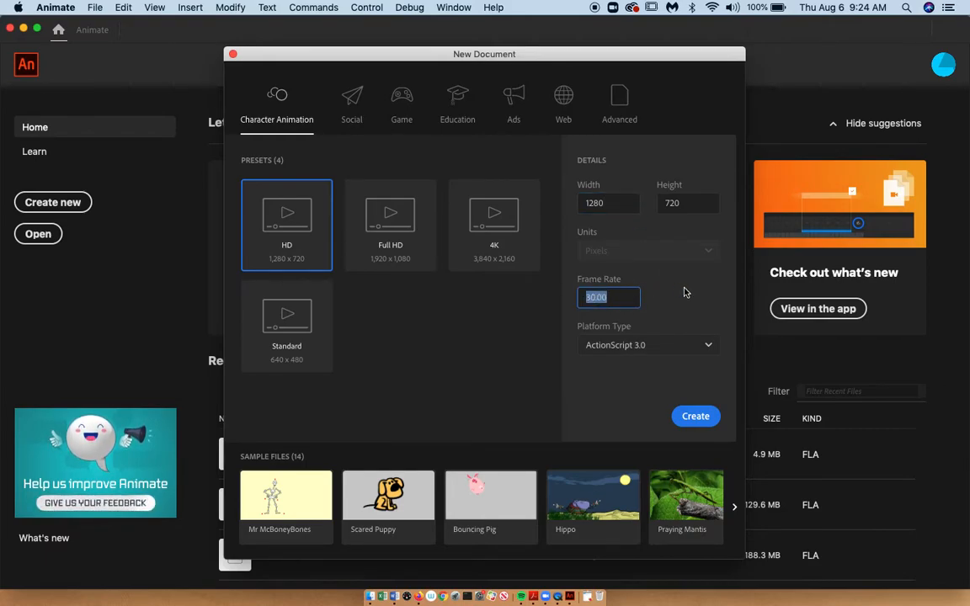
text(12)
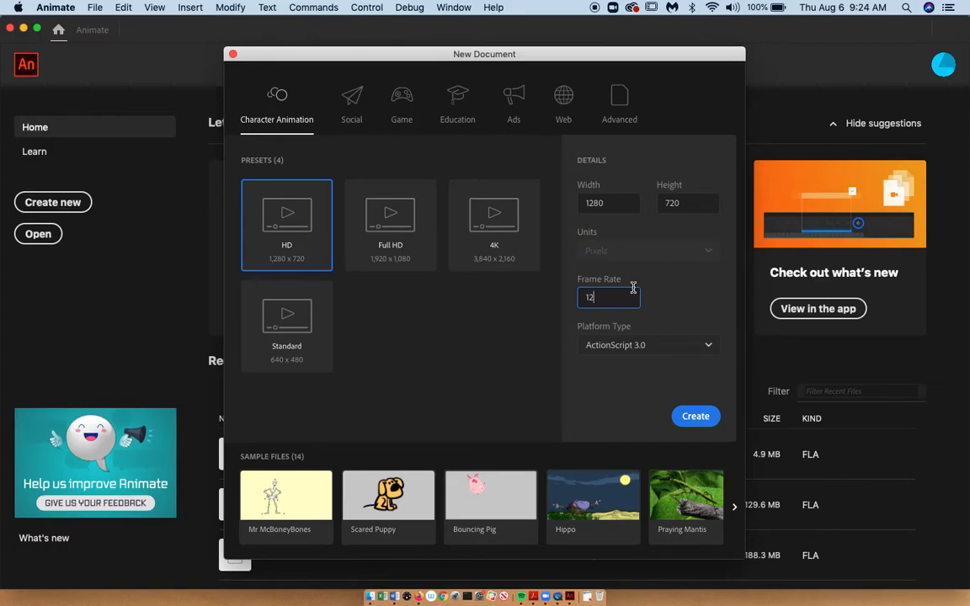
mouse_move(542, 317)
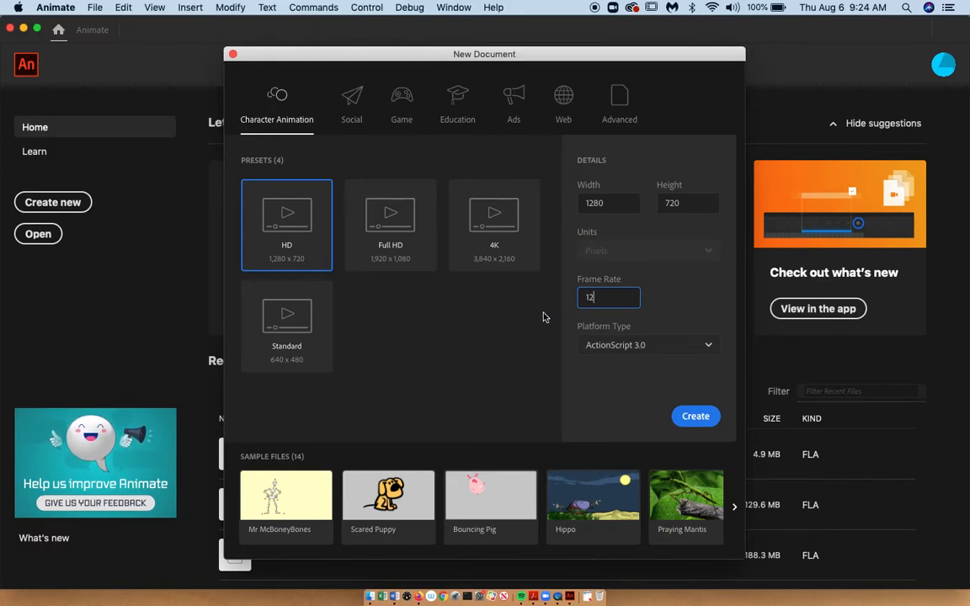
mouse_move(539, 318)
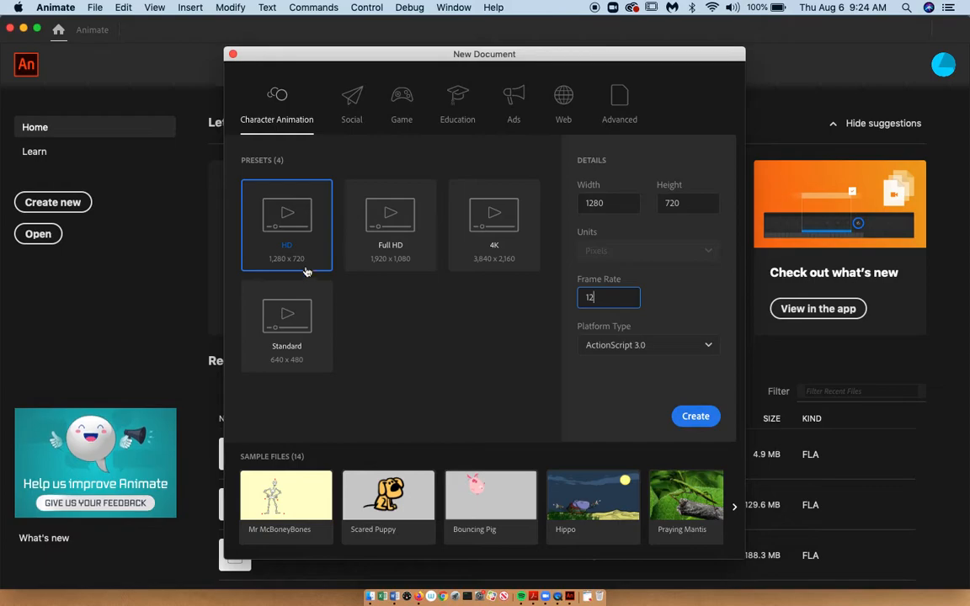
mouse_move(318, 336)
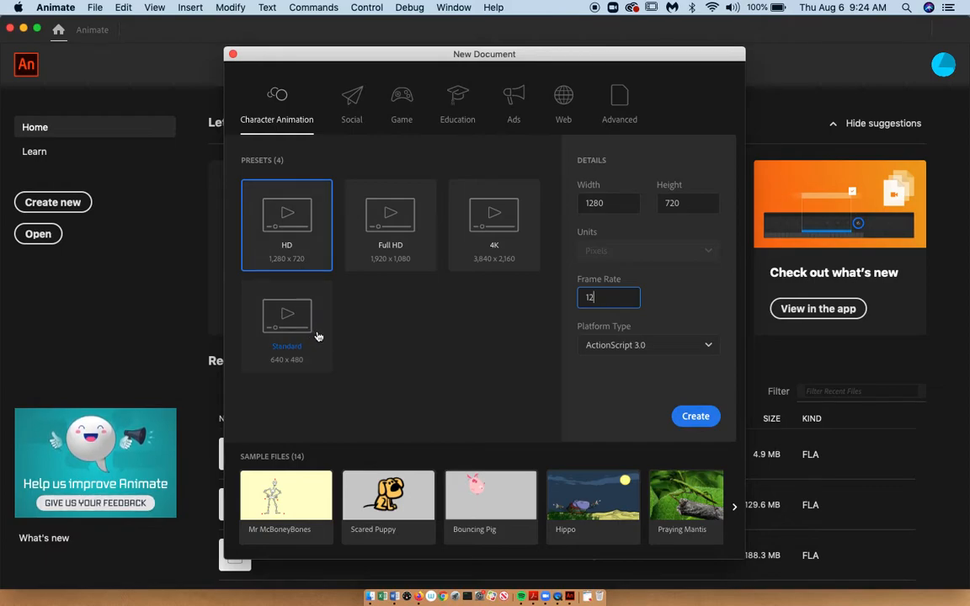
mouse_move(300, 336)
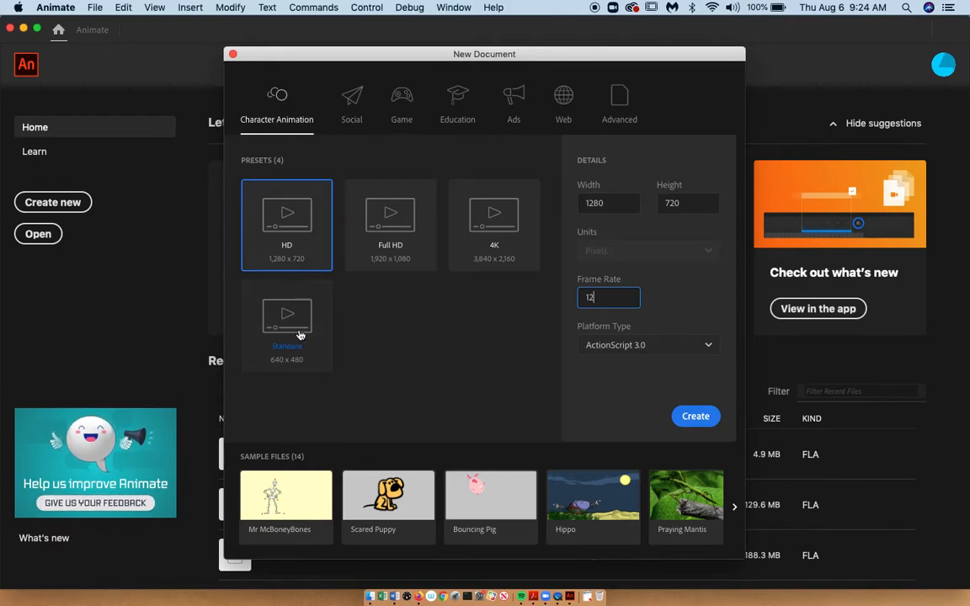
mouse_move(343, 335)
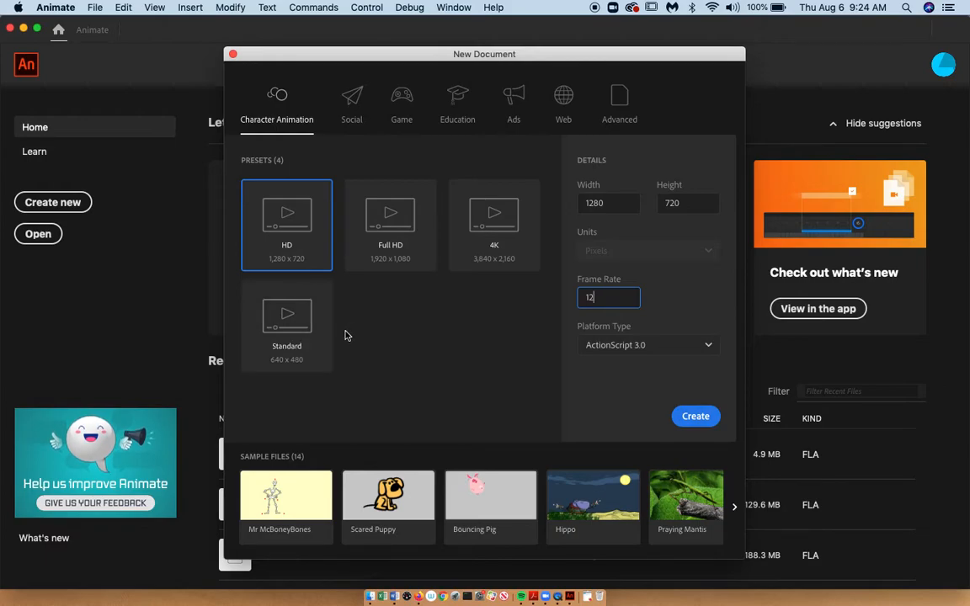
mouse_move(309, 266)
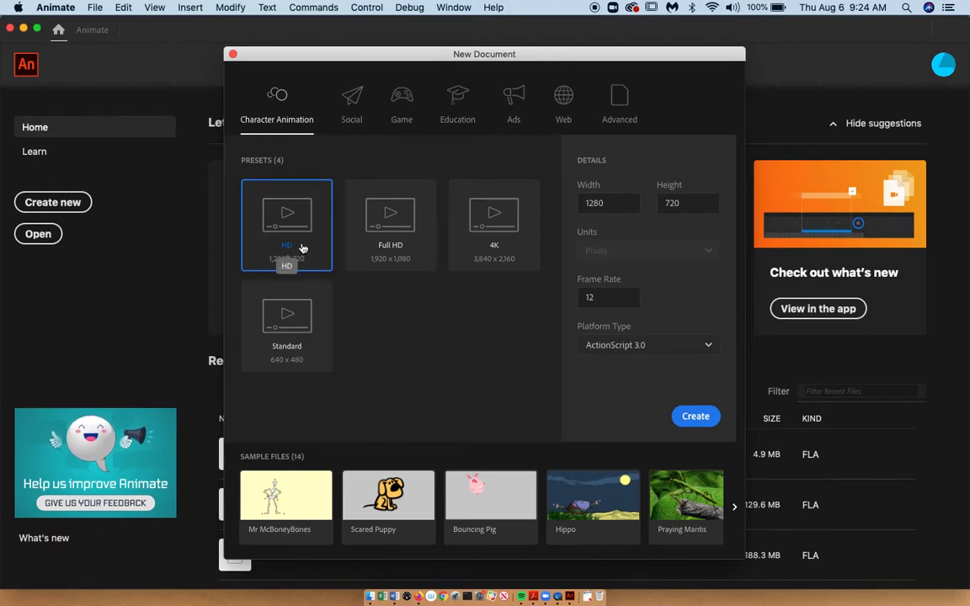
mouse_move(640, 199)
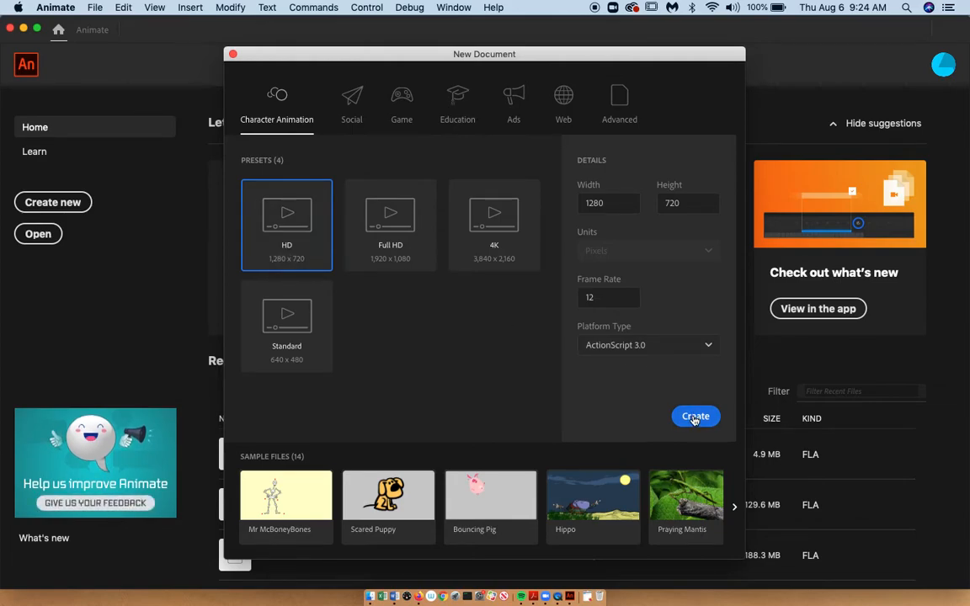
click(696, 416)
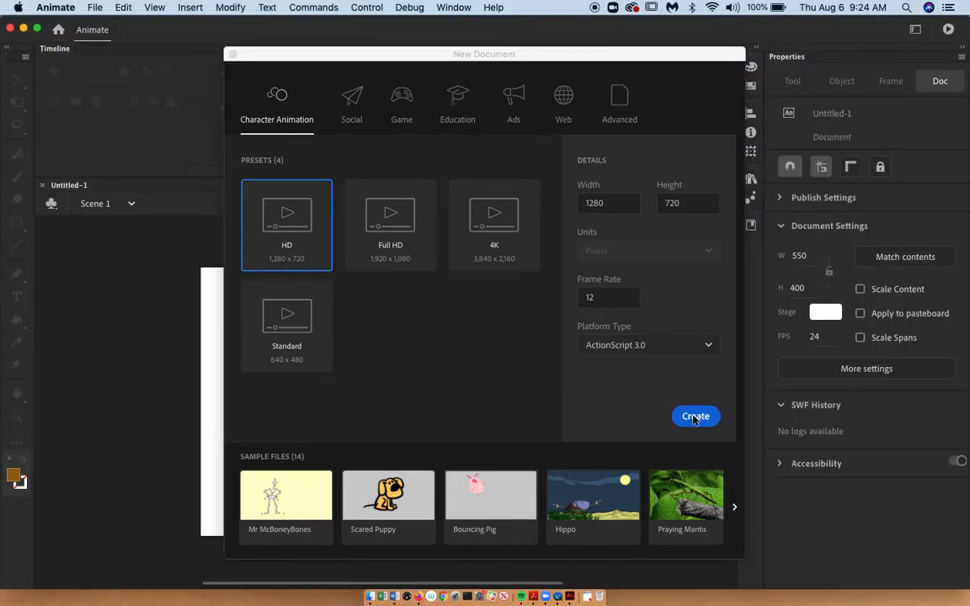
- Dock the Timeline panel below the stage and set the stage zoom to 50%
click(696, 416)
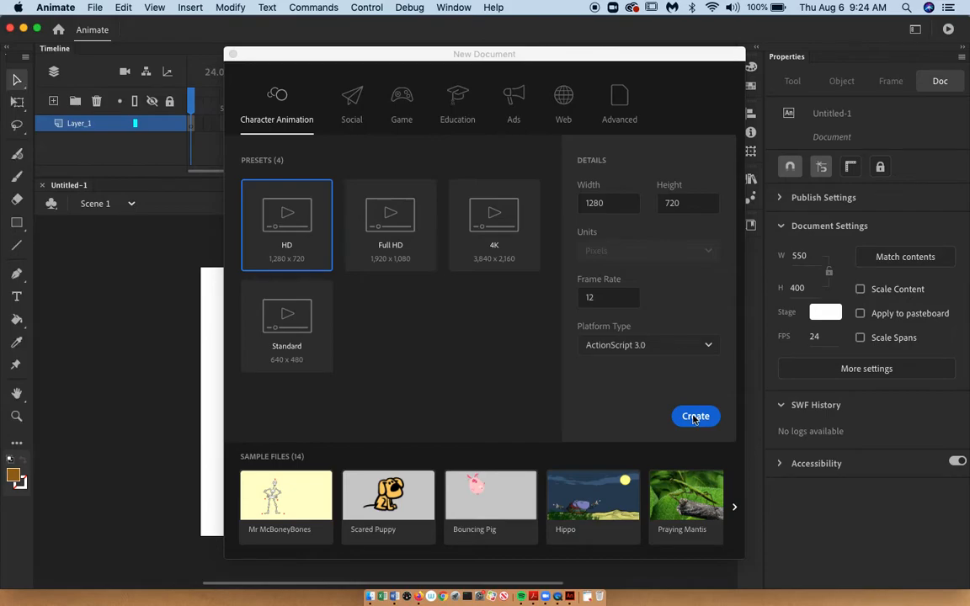
click(695, 416)
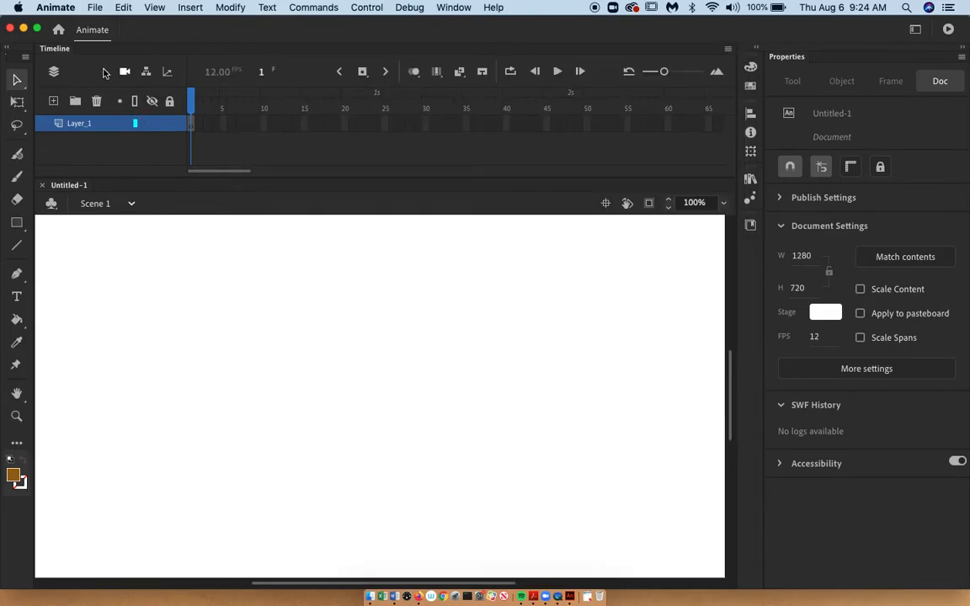
drag(54, 47, 104, 337)
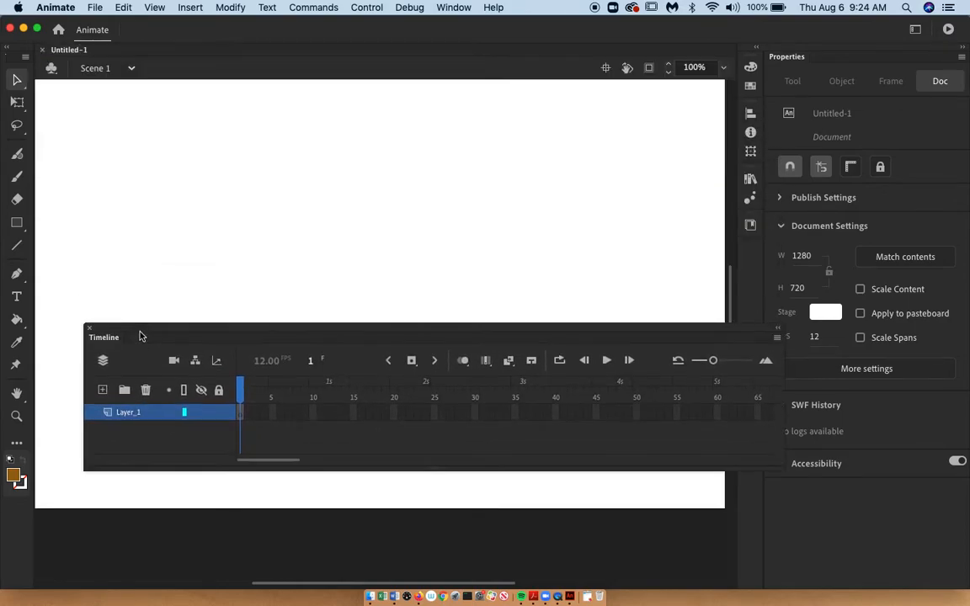
mouse_move(420, 167)
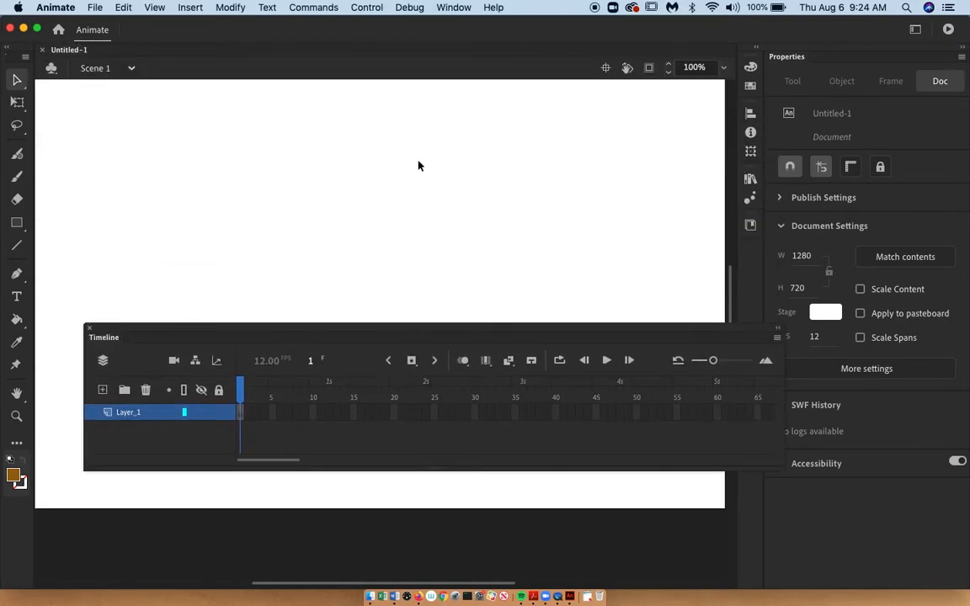
click(722, 67)
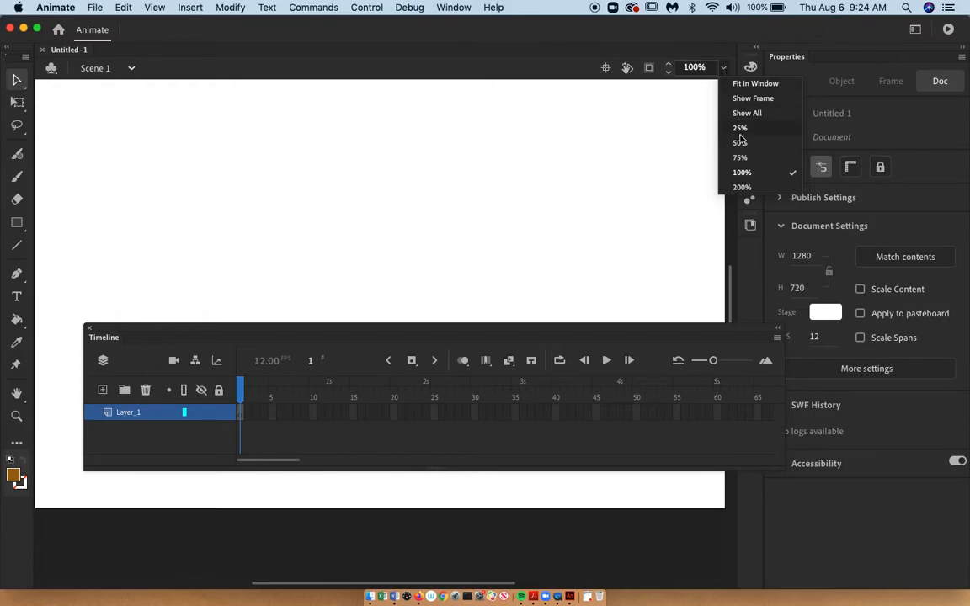
click(740, 142)
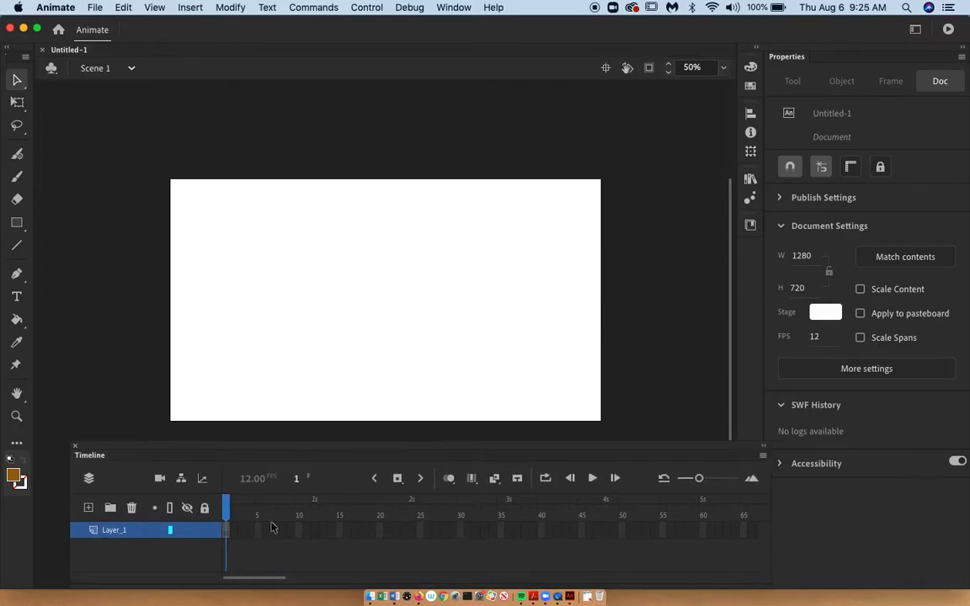
mouse_move(304, 569)
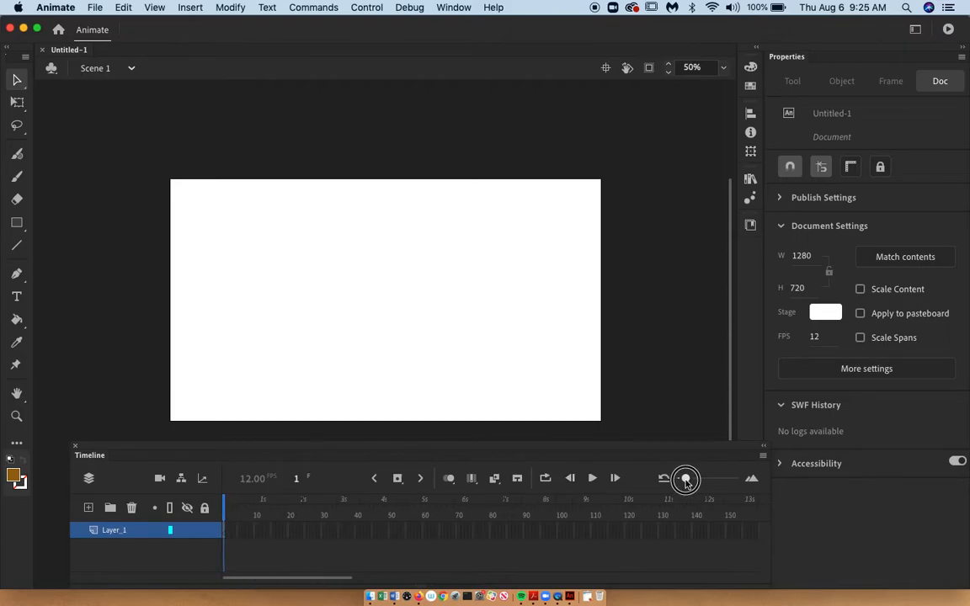
- Adjust the timeline frame spacing and select frames on Layer_1 to show frame properties
drag(686, 479, 683, 478)
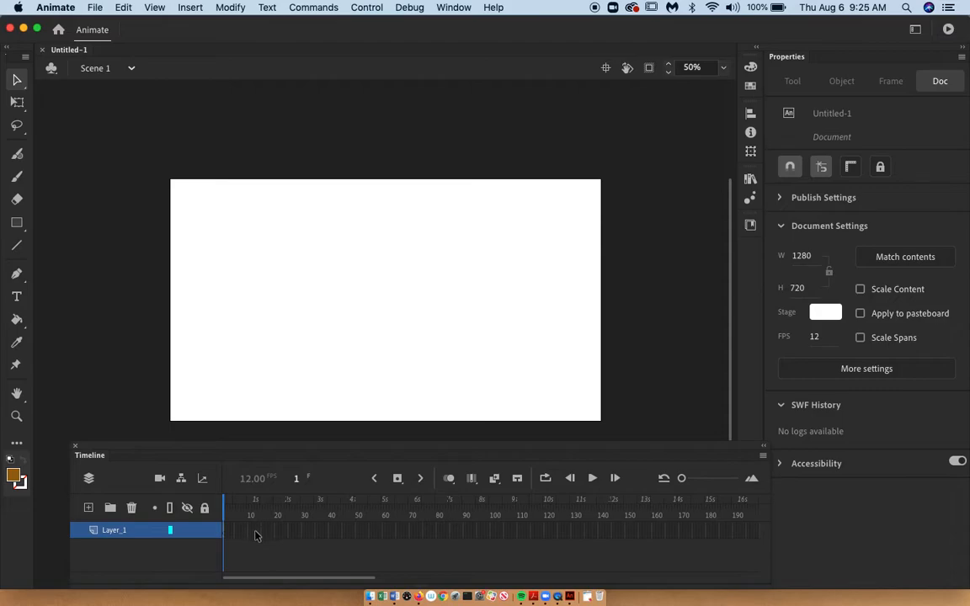
drag(681, 478, 698, 479)
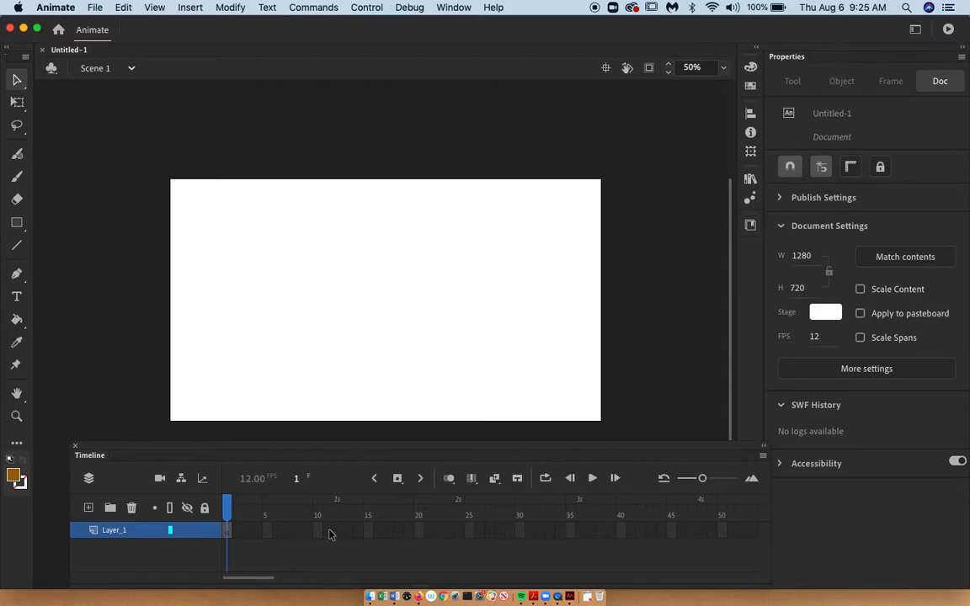
mouse_move(233, 462)
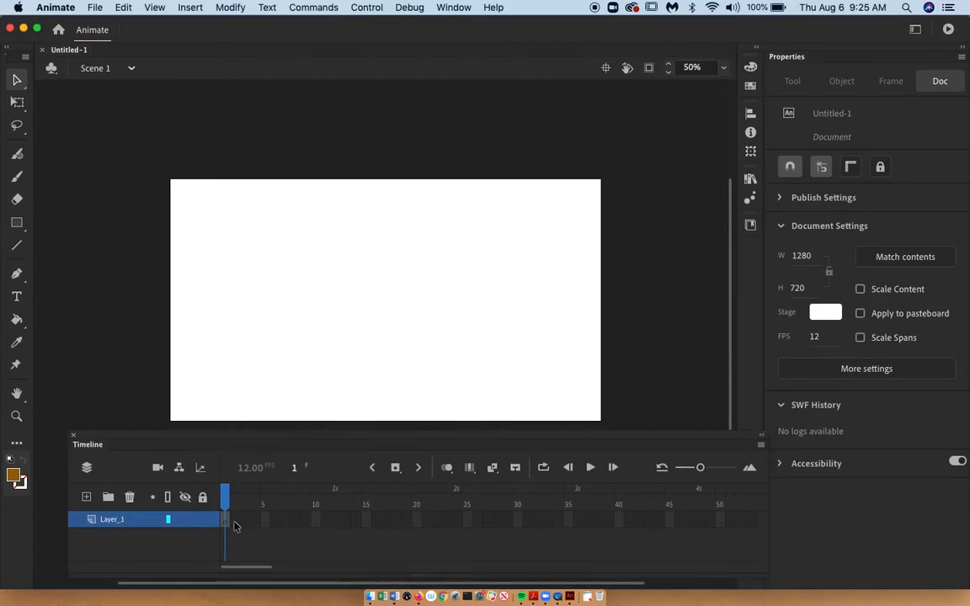
click(267, 519)
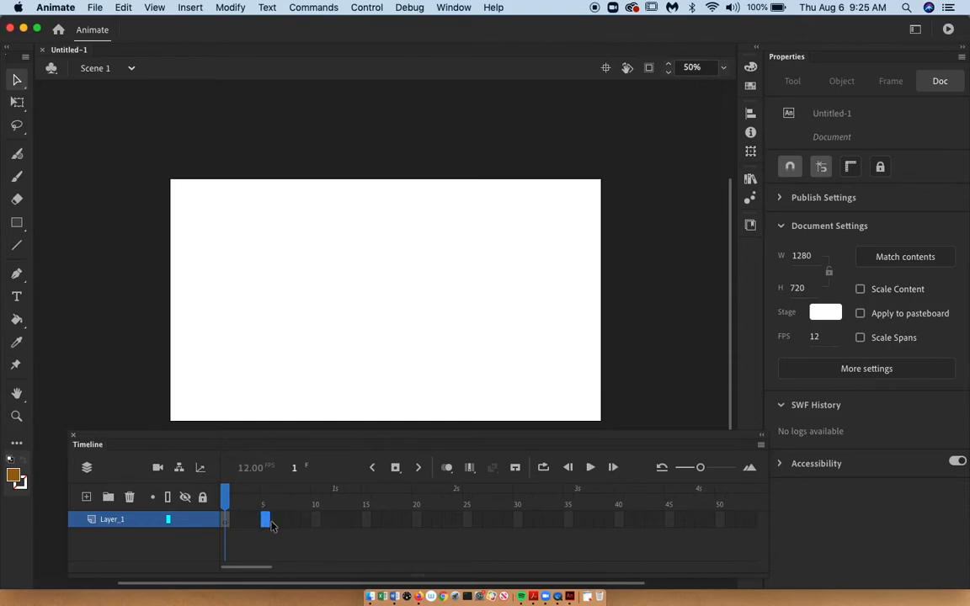
click(226, 519)
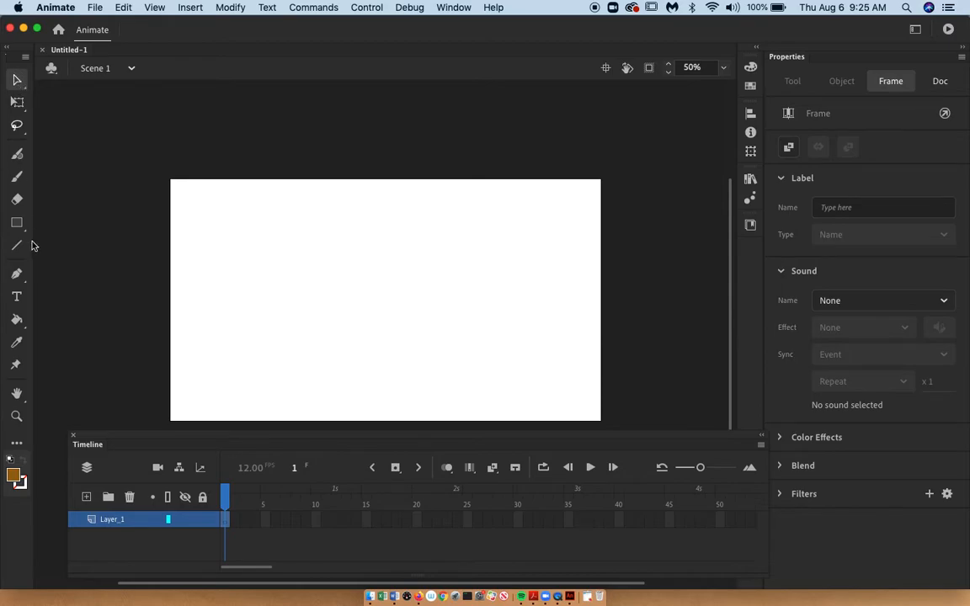
mouse_move(17, 177)
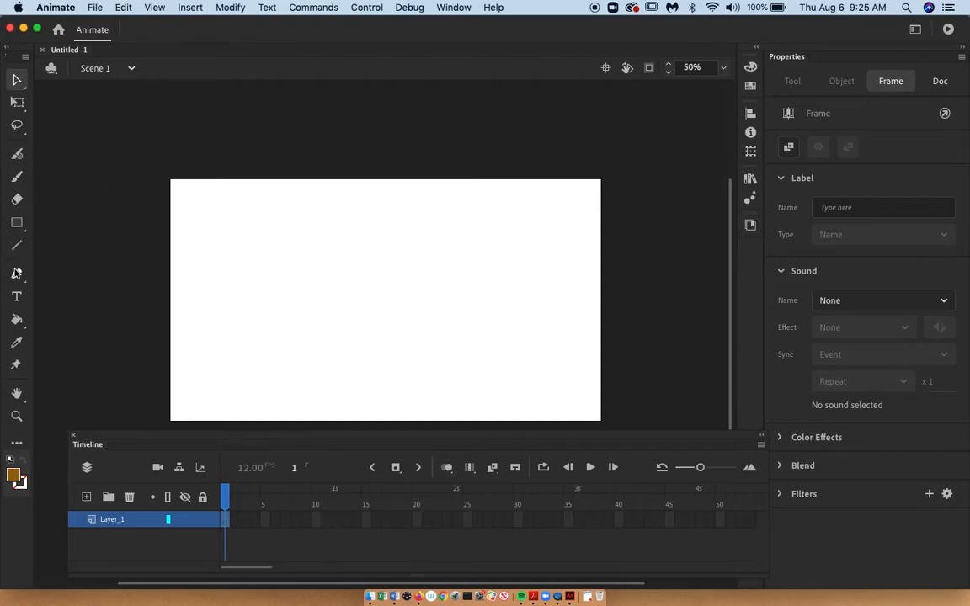
mouse_move(17, 222)
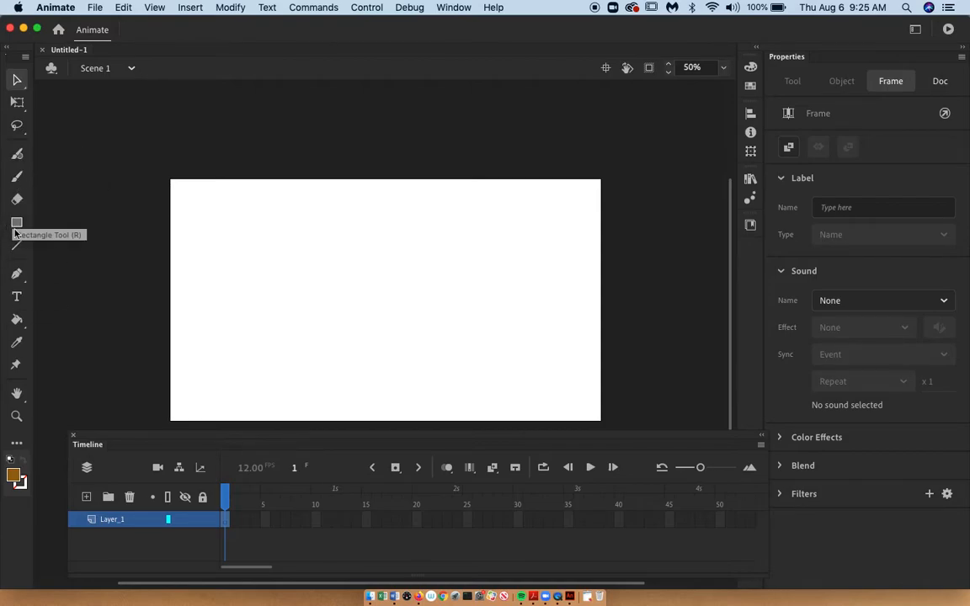
mouse_move(17, 321)
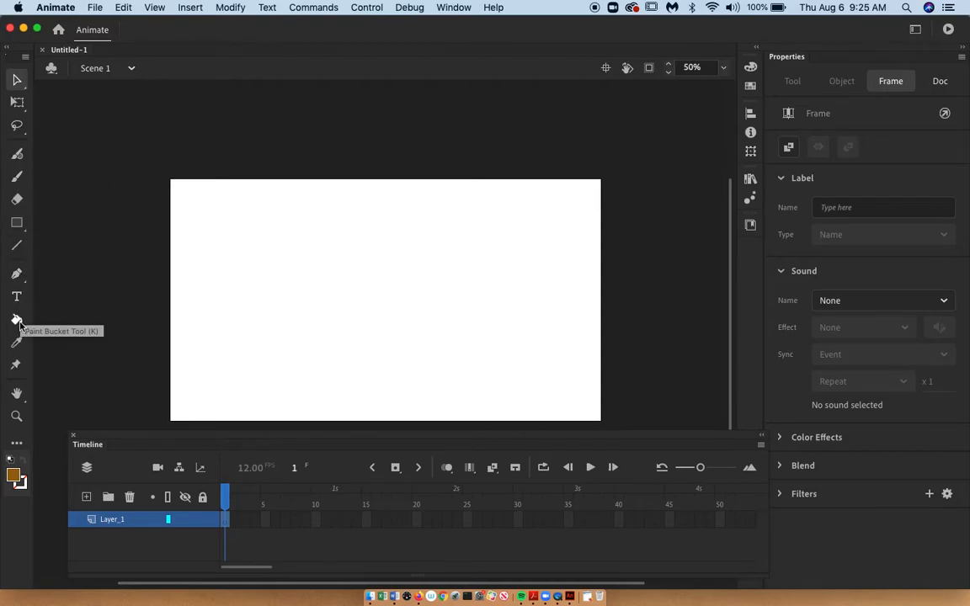
mouse_move(27, 303)
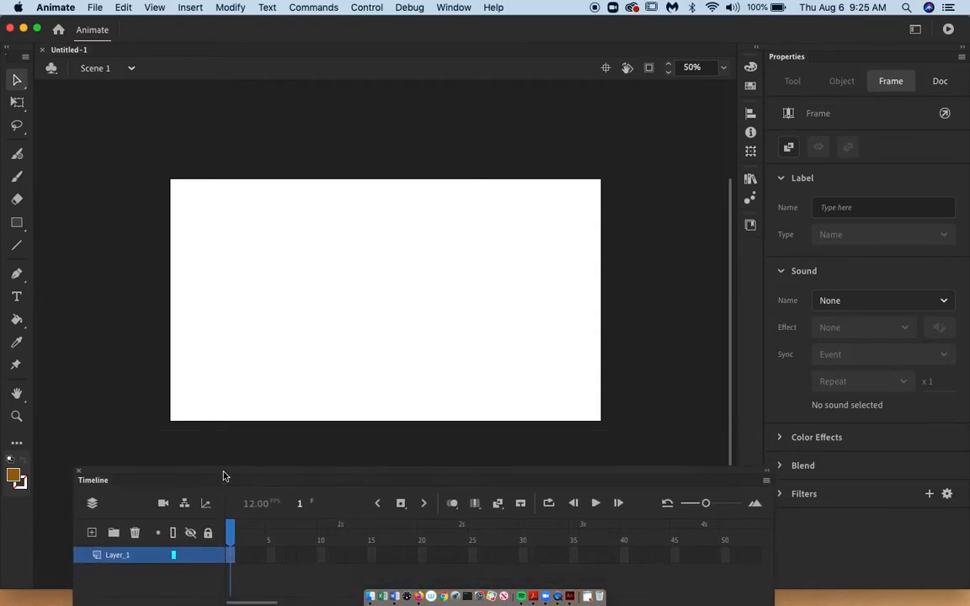
mouse_move(169, 303)
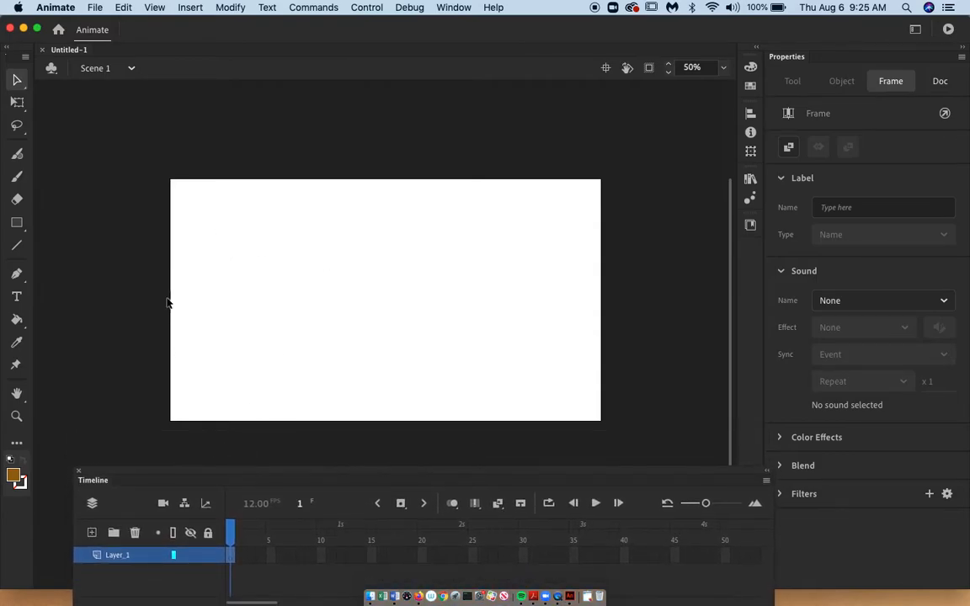
mouse_move(209, 259)
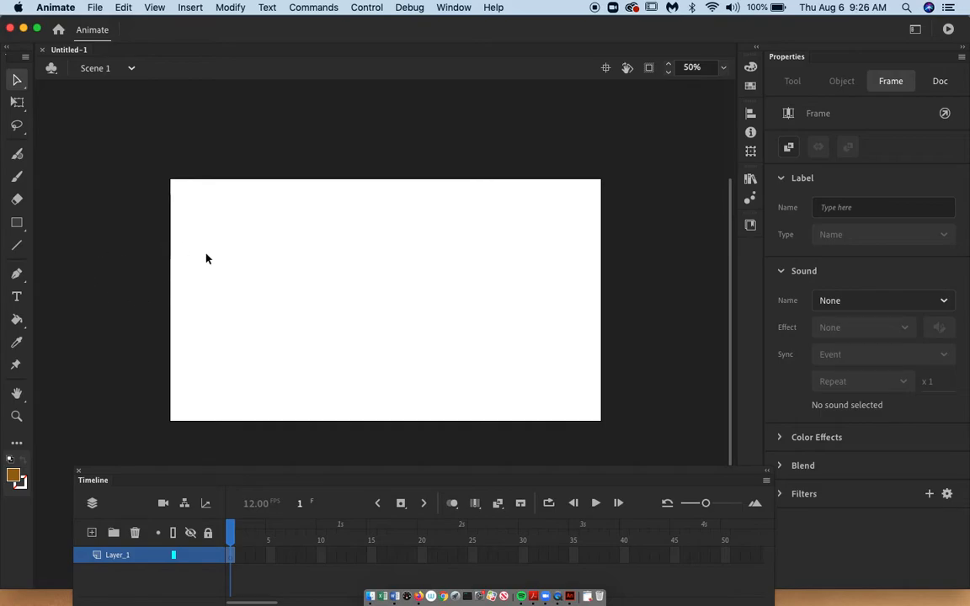
mouse_move(324, 141)
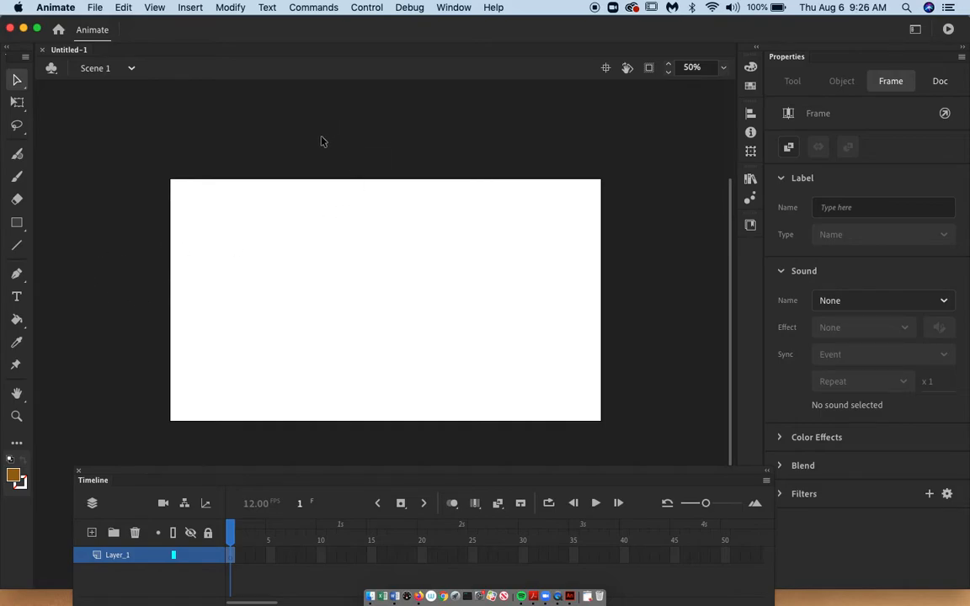
mouse_move(554, 428)
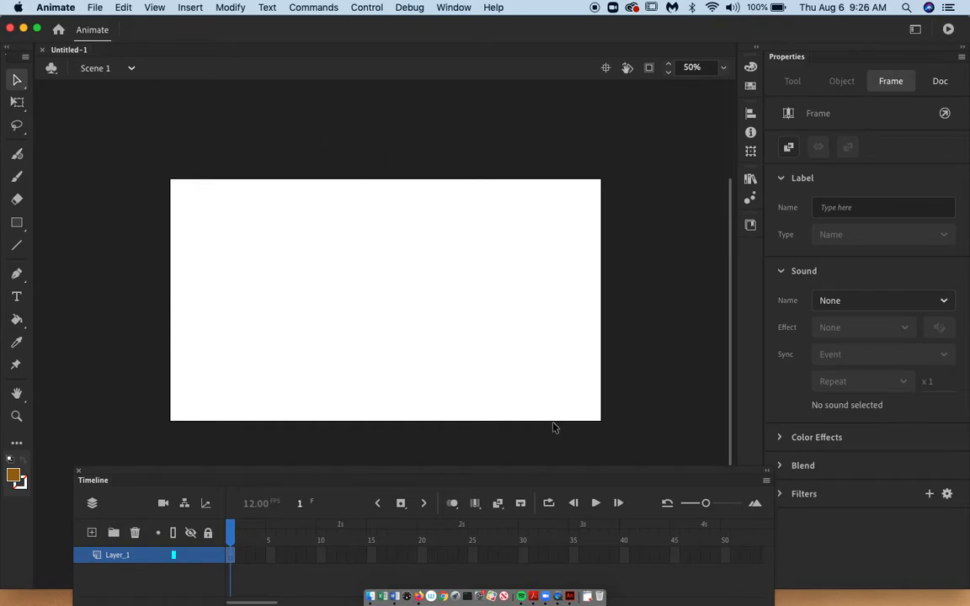
mouse_move(724, 47)
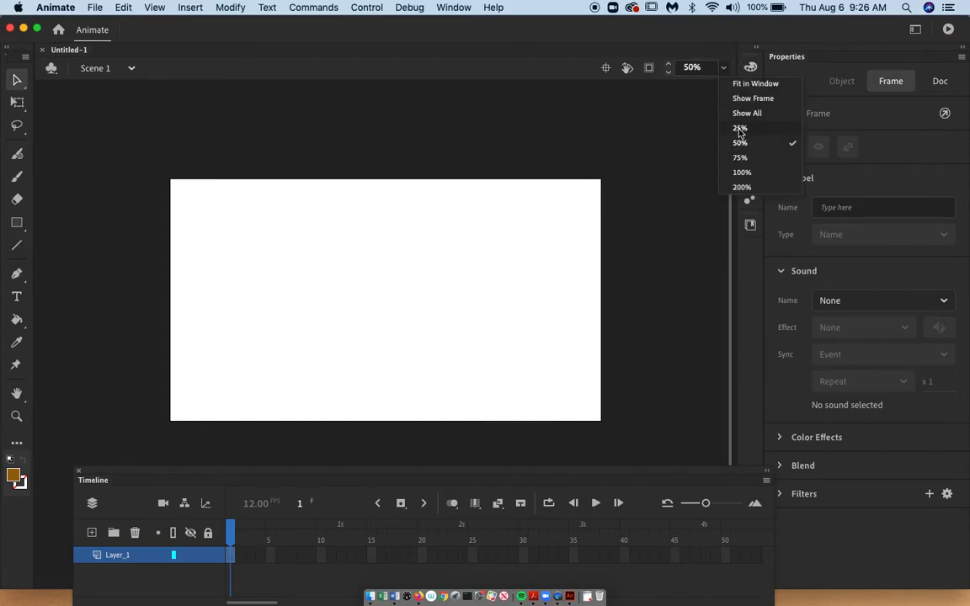
- Reduce the stage magnification to 25%
click(740, 128)
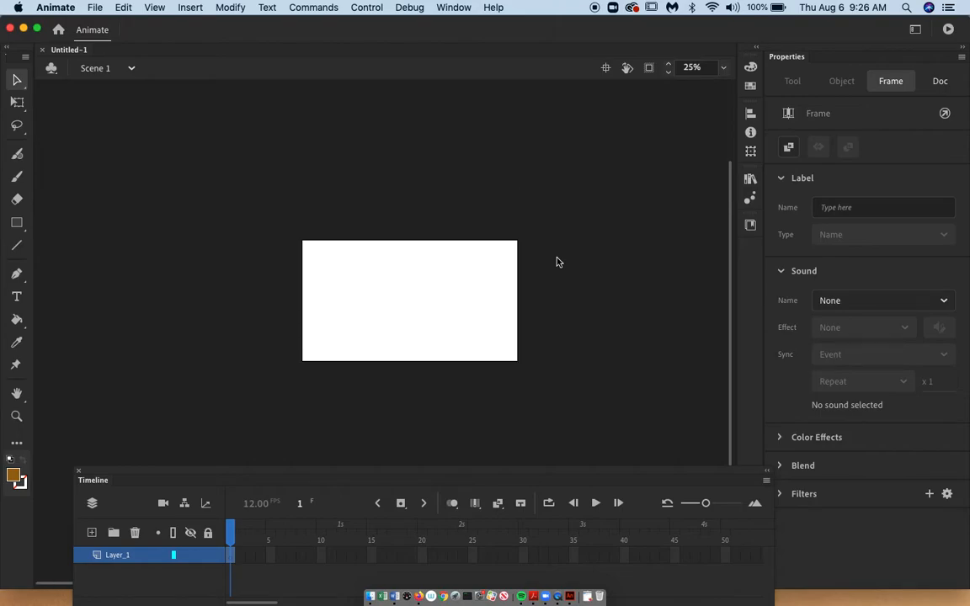
mouse_move(193, 245)
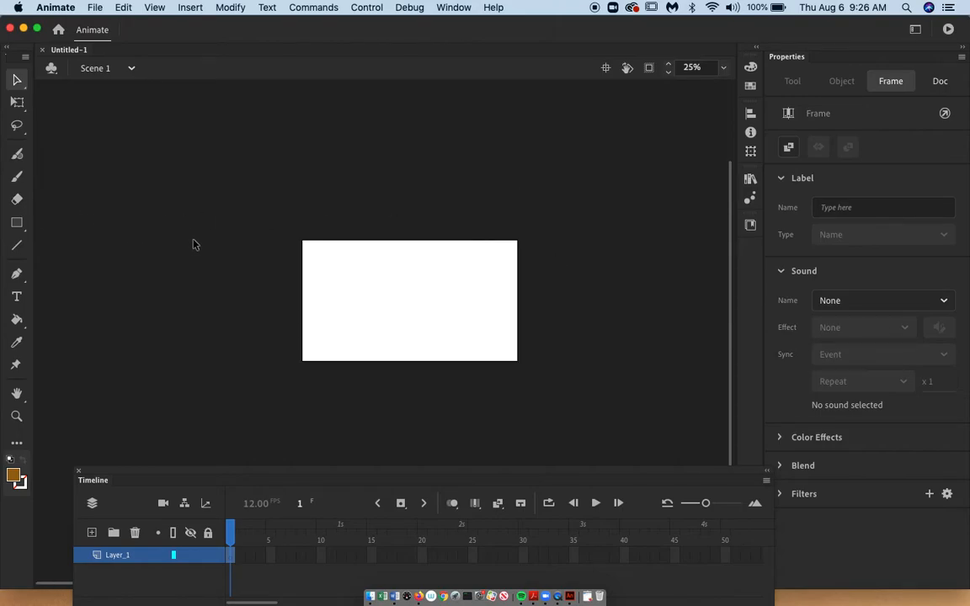
mouse_move(78, 276)
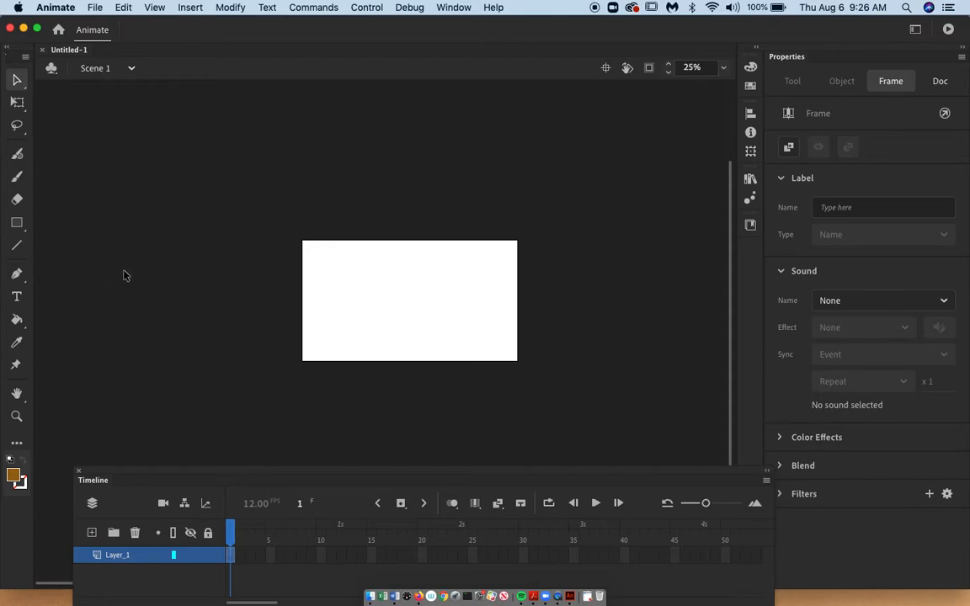
mouse_move(249, 267)
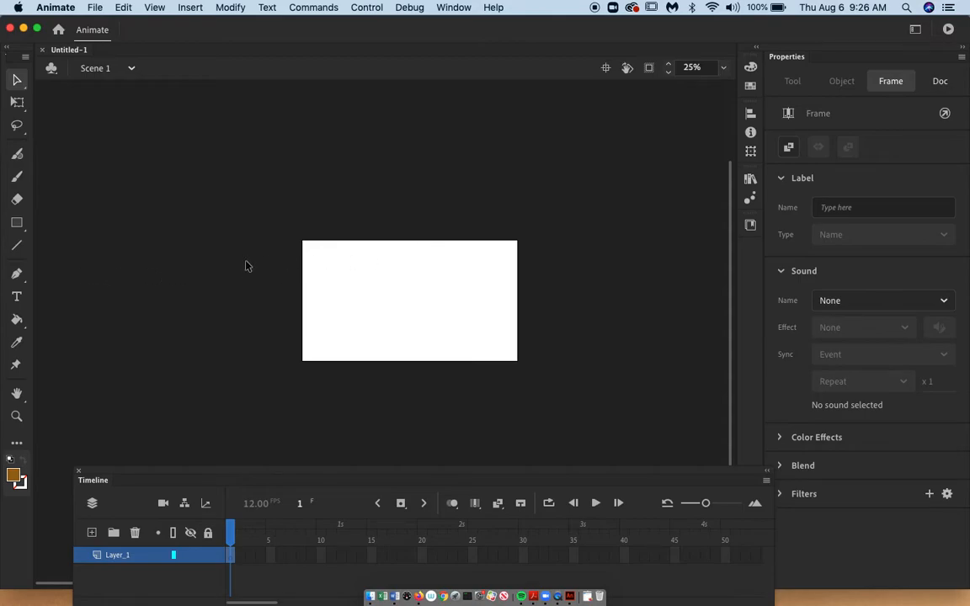
mouse_move(101, 279)
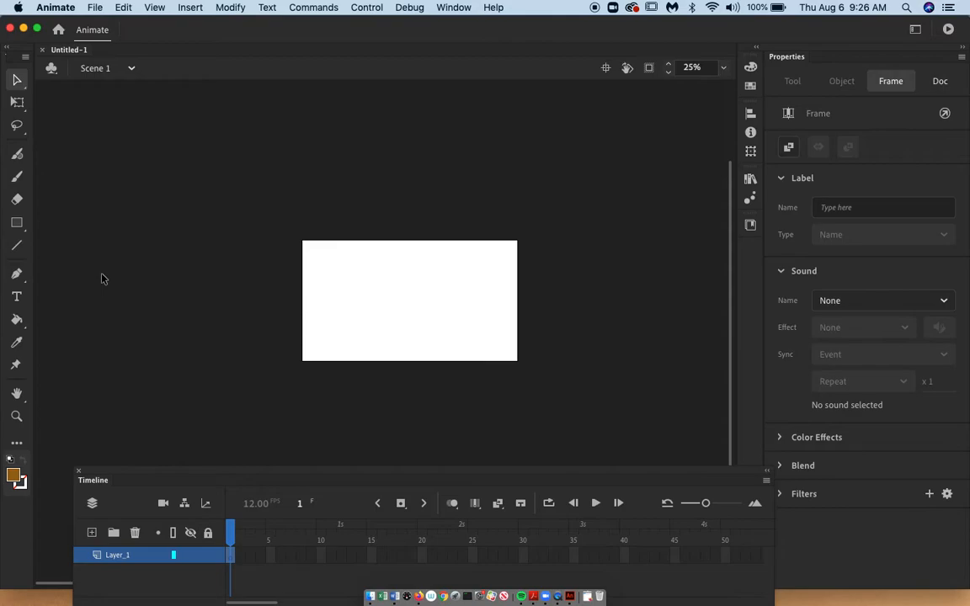
mouse_move(364, 266)
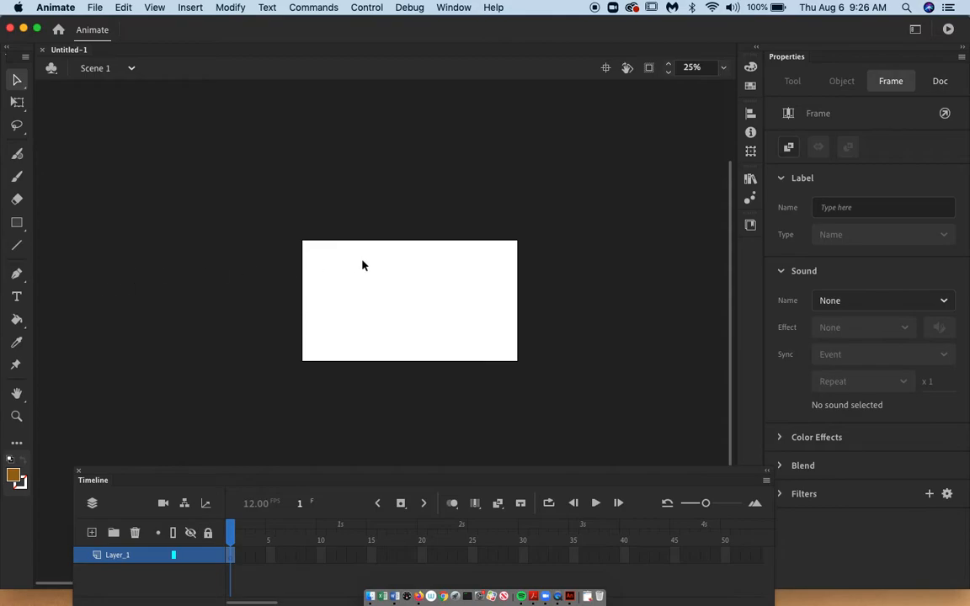
mouse_move(600, 268)
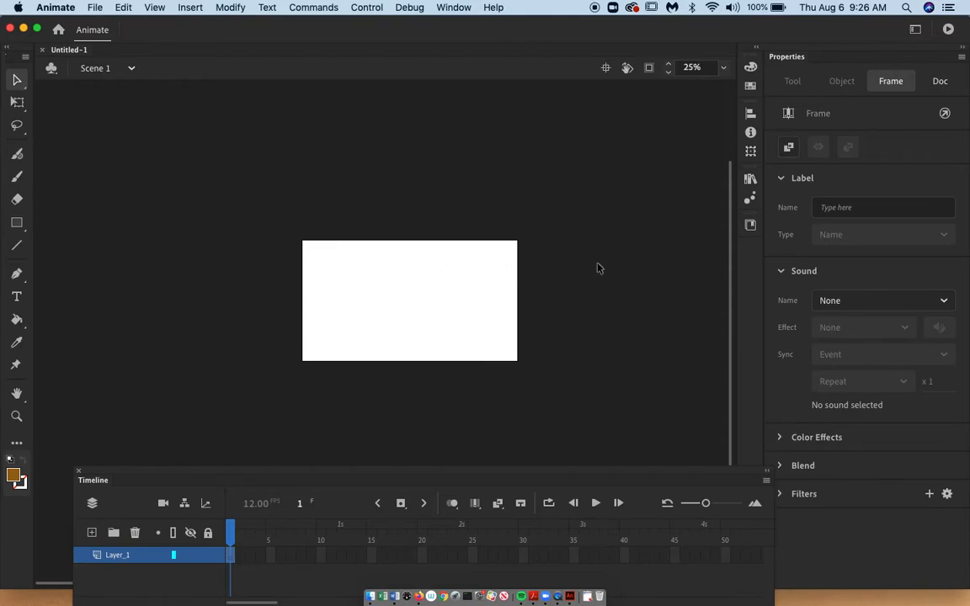
mouse_move(667, 263)
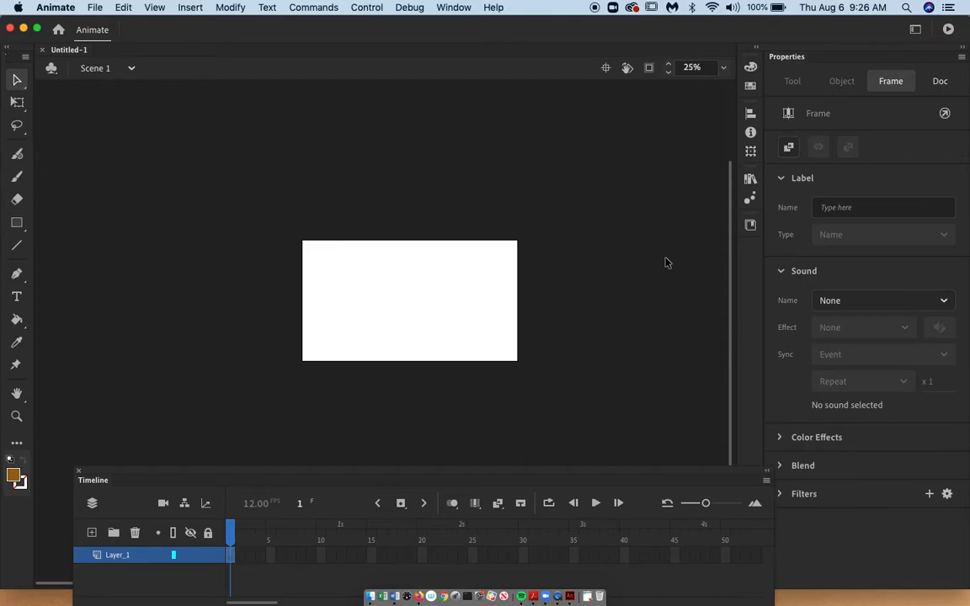
mouse_move(246, 265)
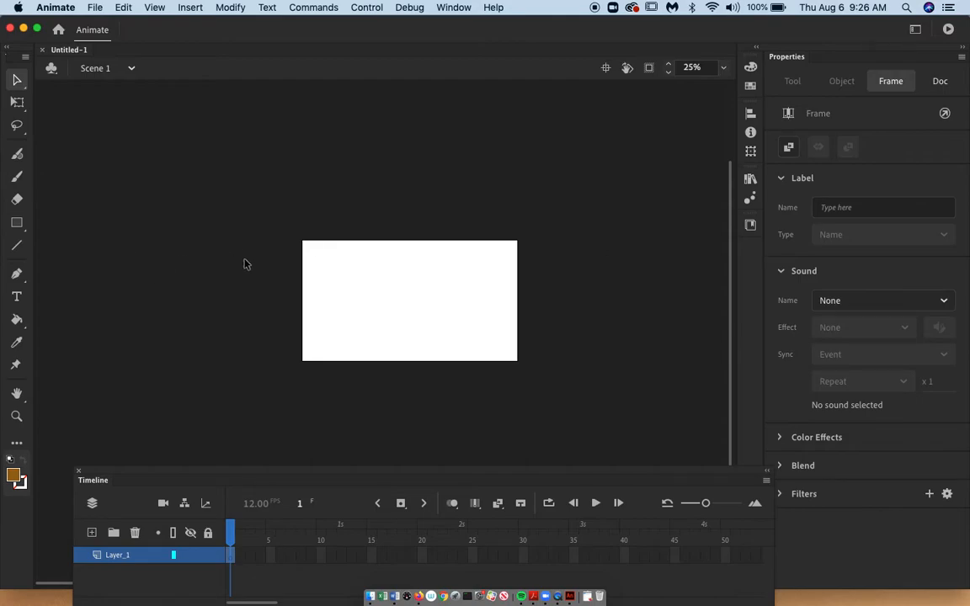
mouse_move(212, 252)
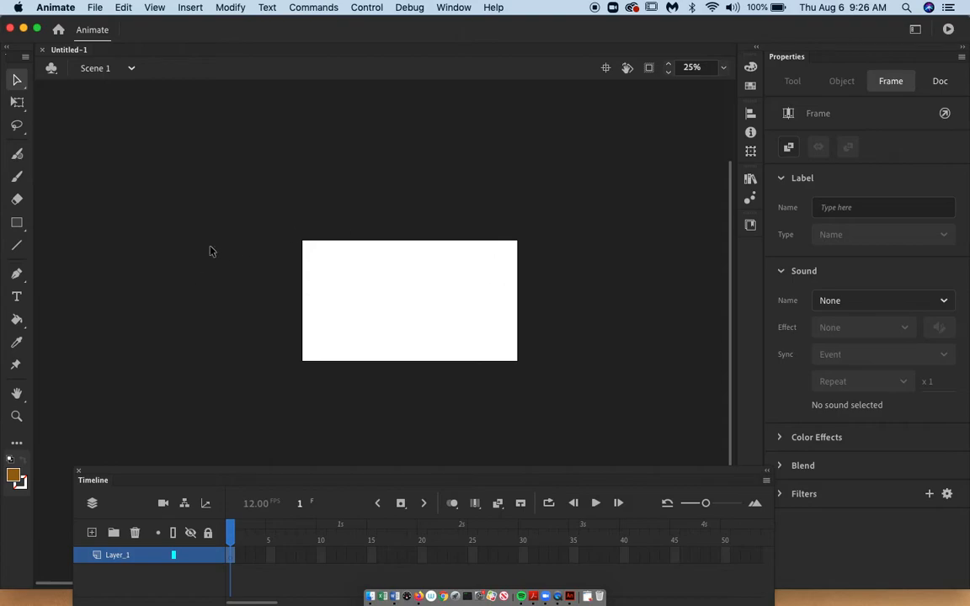
mouse_move(531, 242)
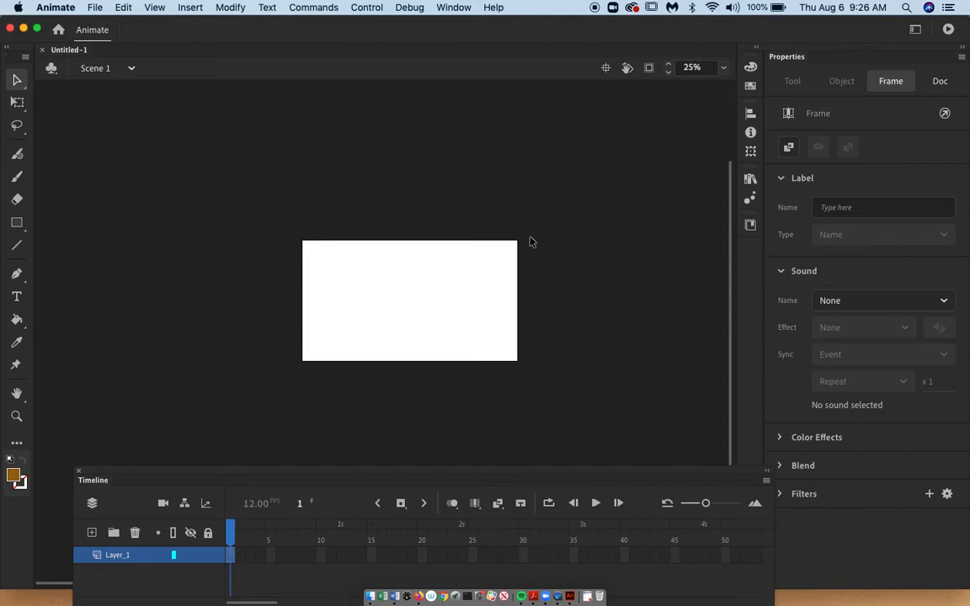
mouse_move(67, 200)
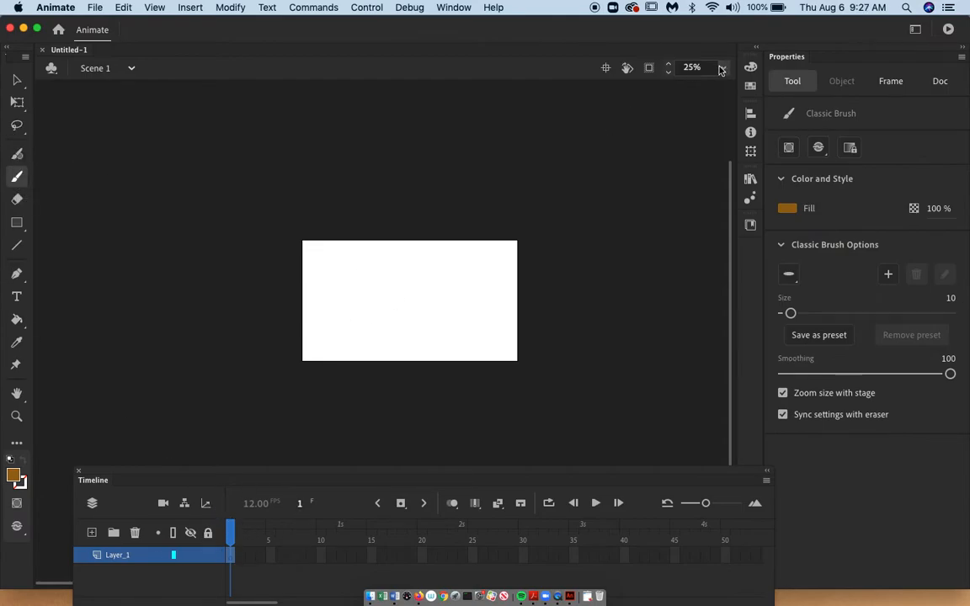
- Set the stage magnification to 75%
click(721, 68)
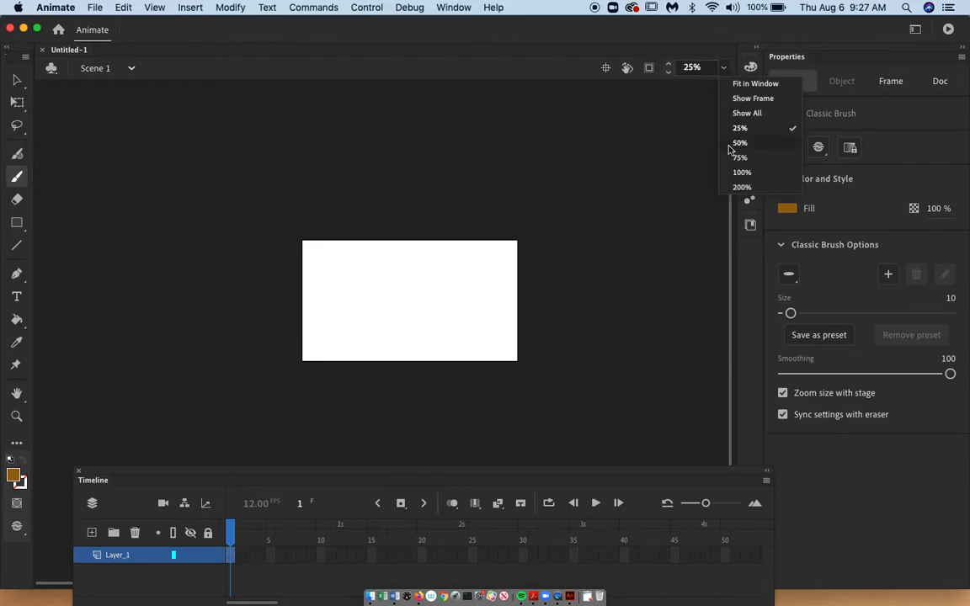
click(740, 158)
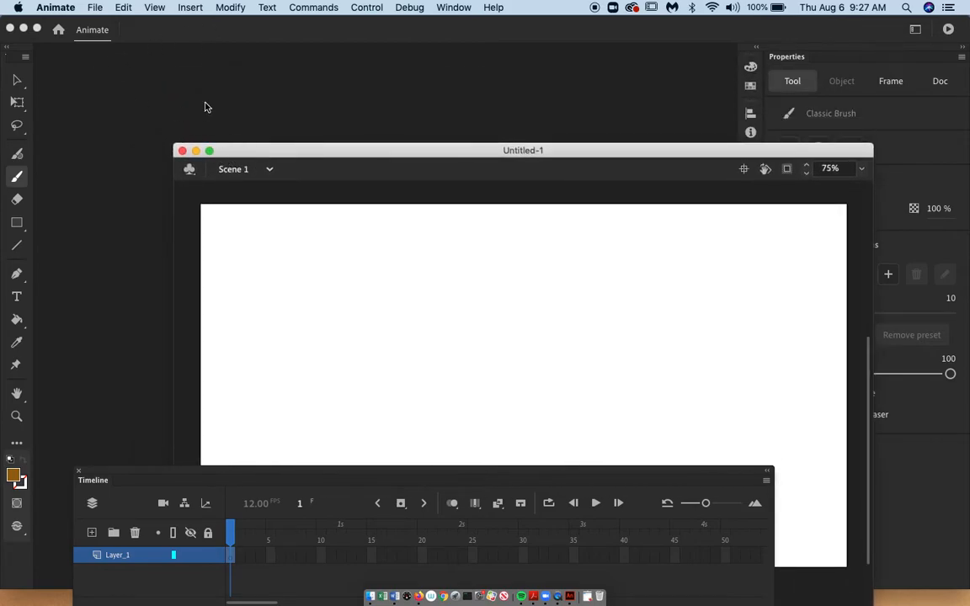
mouse_move(263, 34)
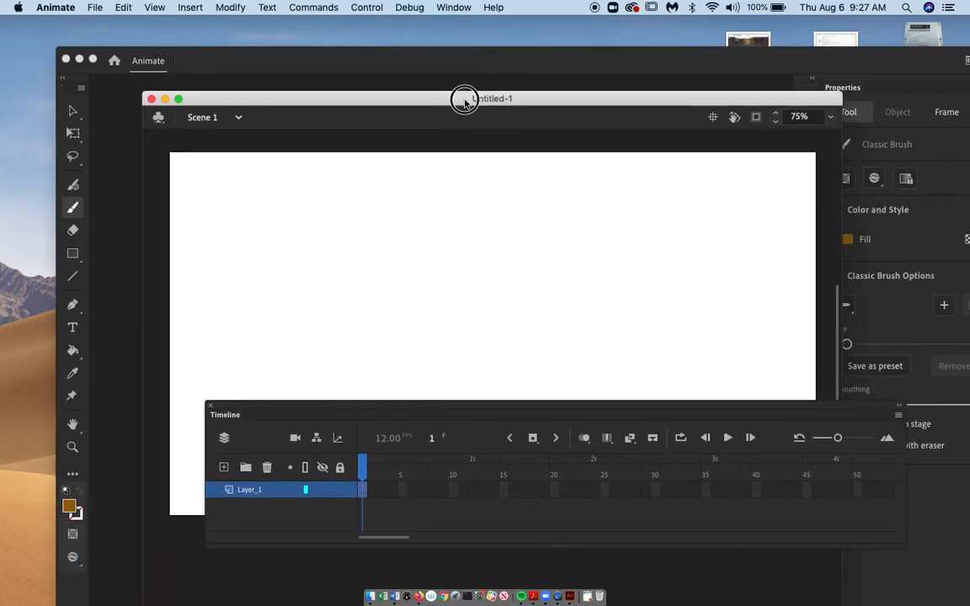
- Dock the floating document window back into the workspace with the Timeline above the stage
drag(465, 98, 475, 51)
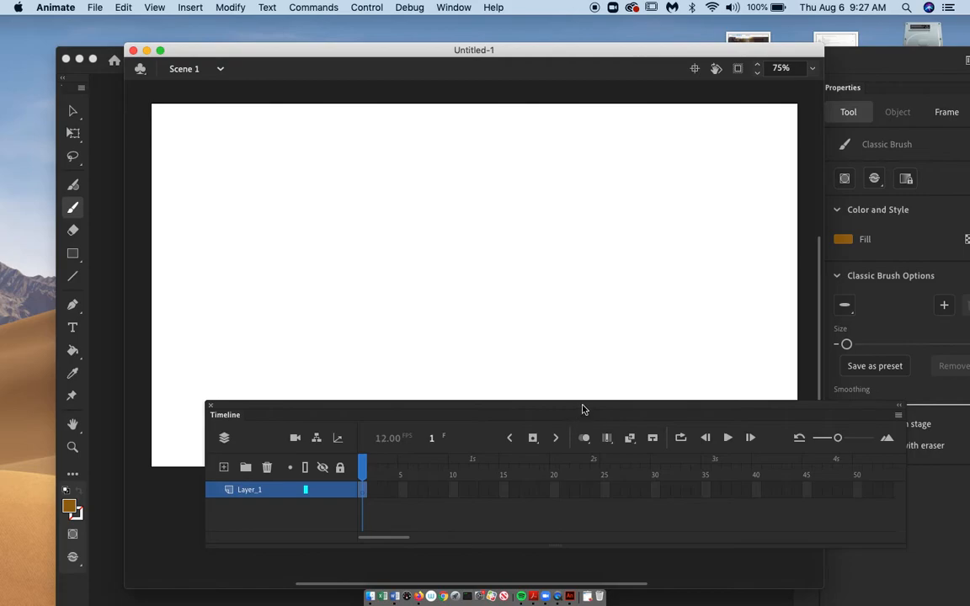
drag(226, 415, 288, 88)
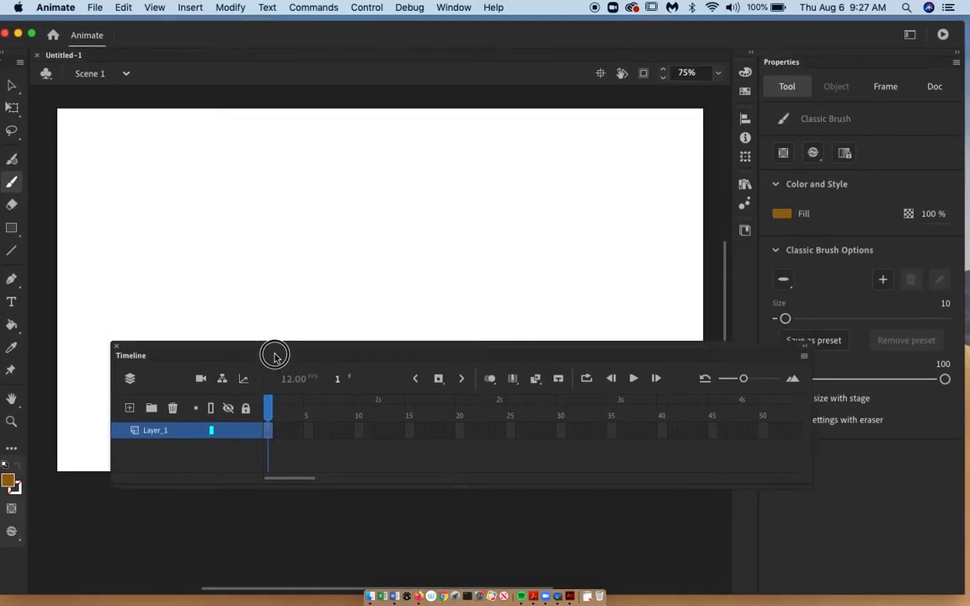
drag(275, 354, 381, 81)
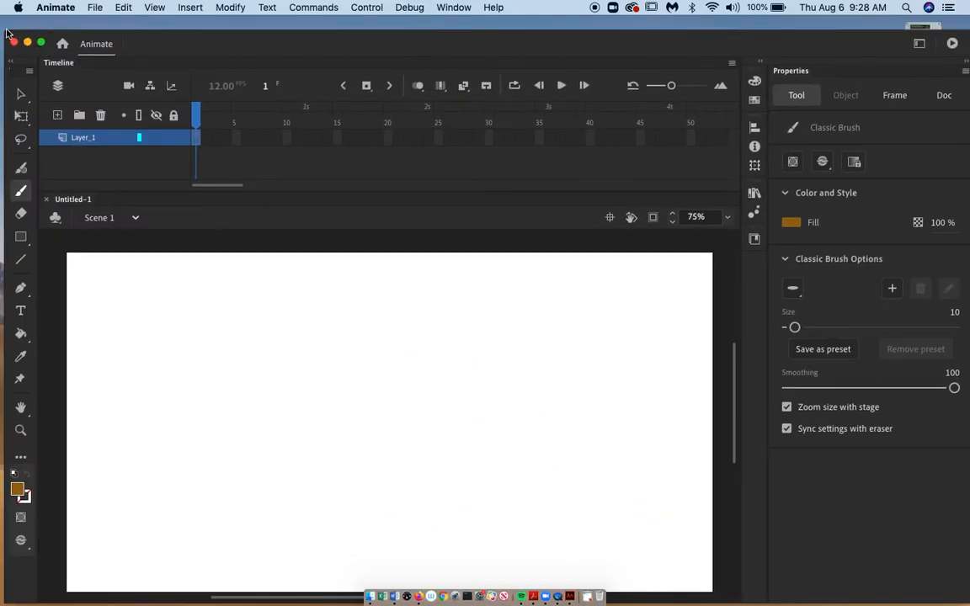
- Shrink the Animate window and move it across the desktop
click(148, 44)
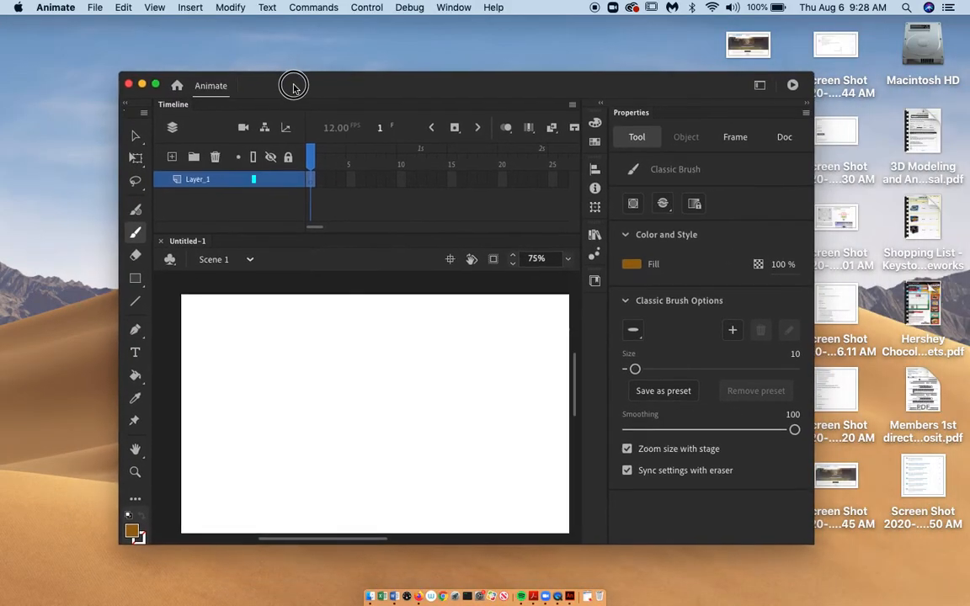
drag(293, 84, 278, 84)
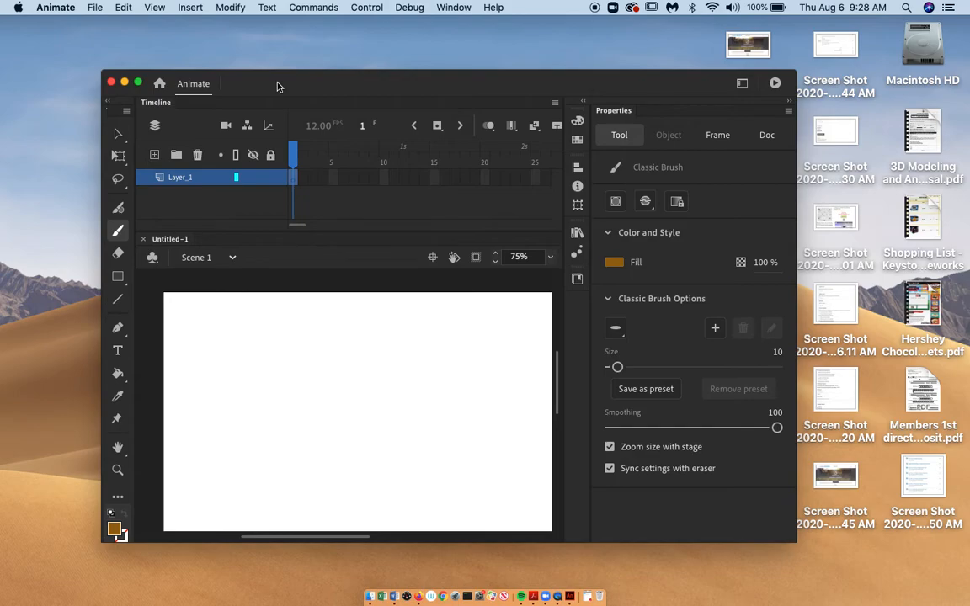
mouse_move(770, 499)
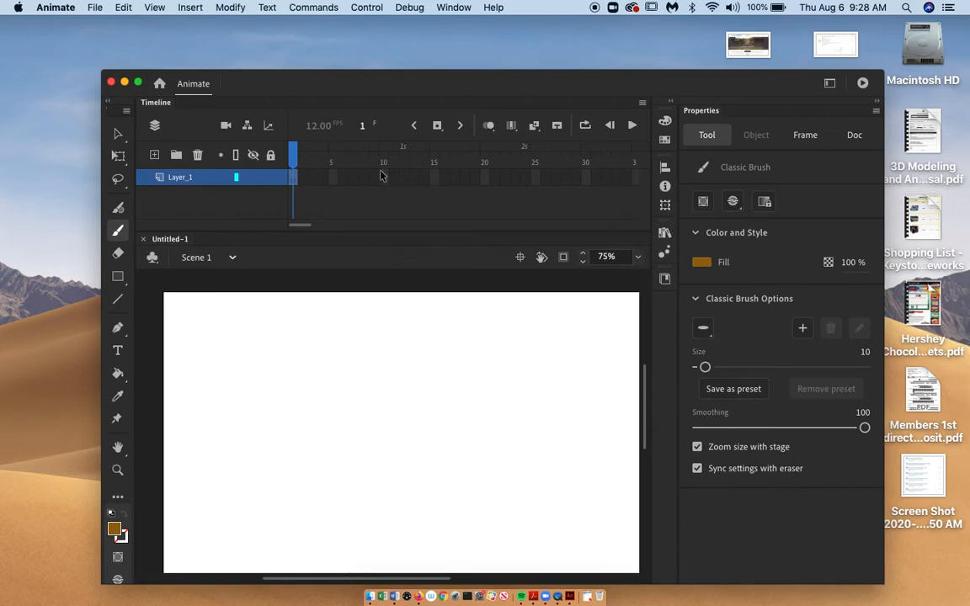
mouse_move(424, 184)
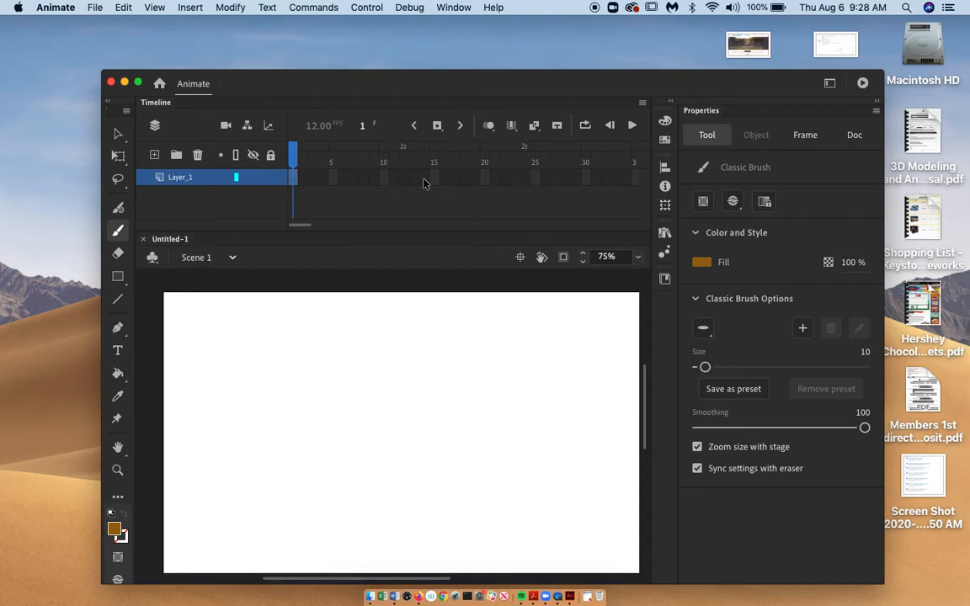
mouse_move(300, 182)
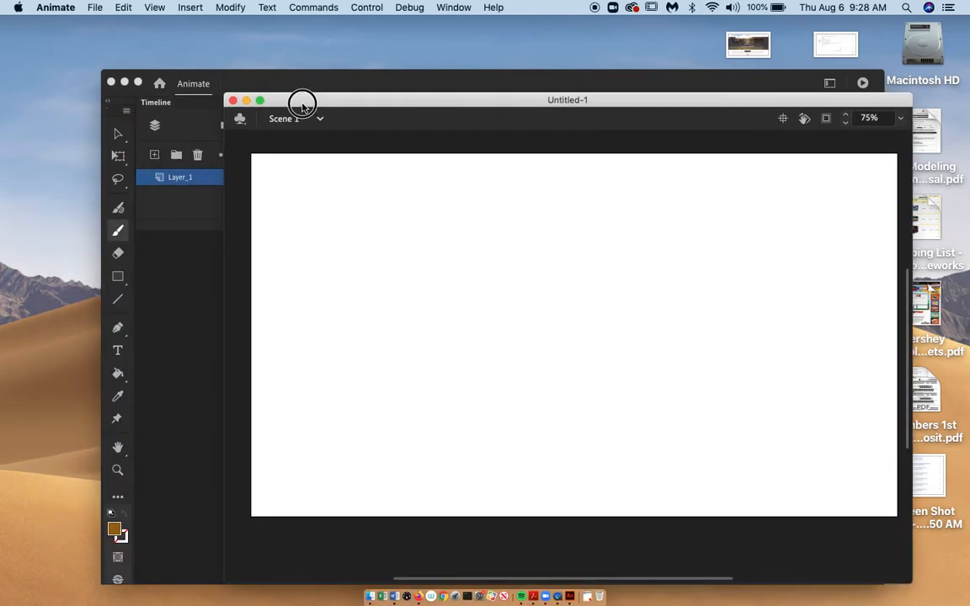
- Dock the floating Untitled-1 stage back beneath the Timeline at 75%
drag(303, 102, 273, 111)
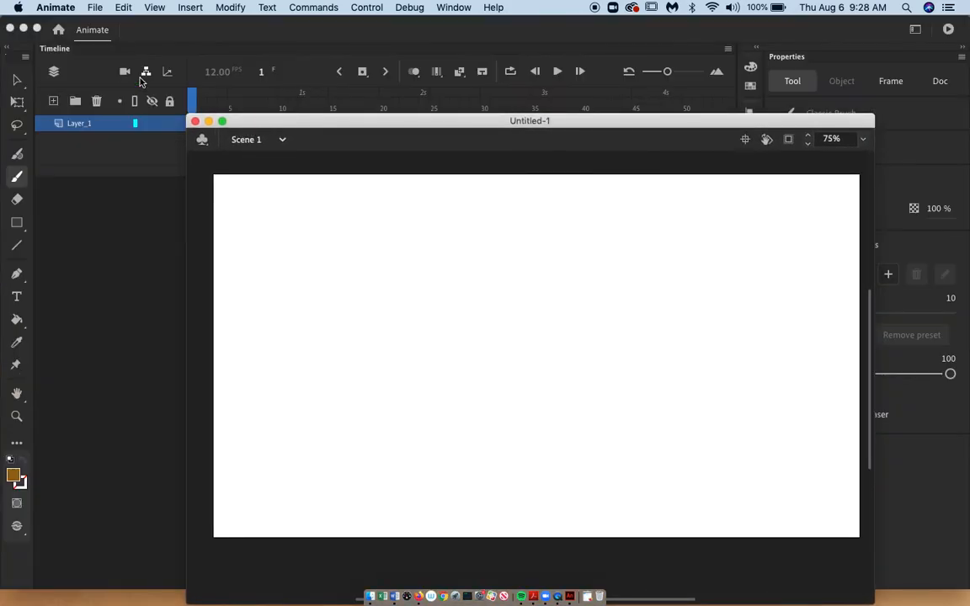
click(222, 122)
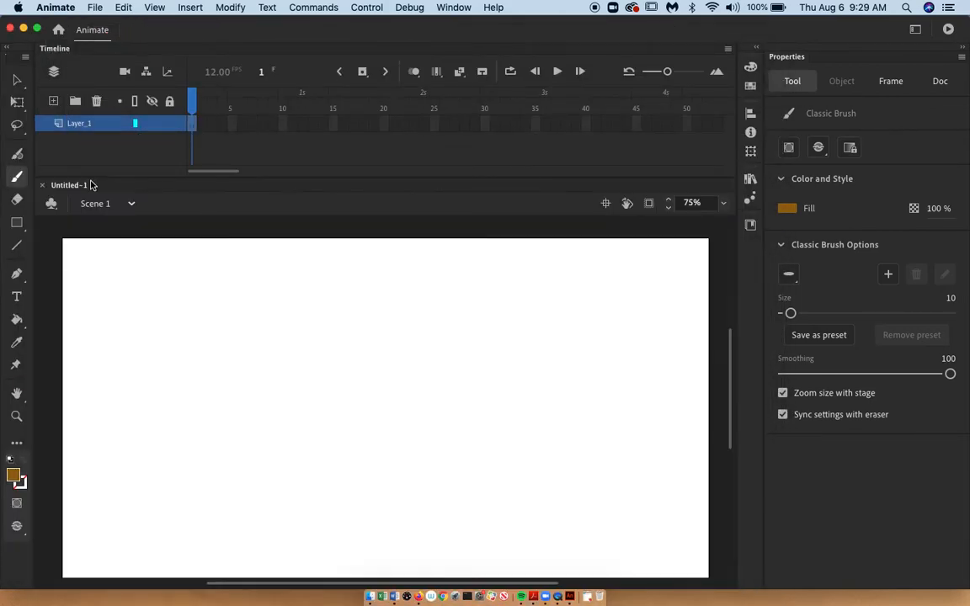
mouse_move(175, 193)
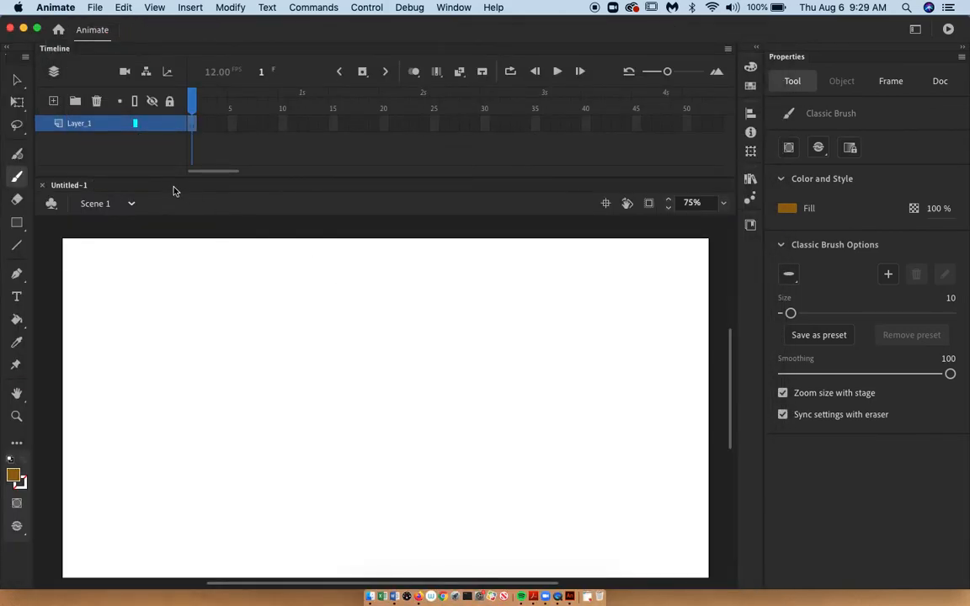
mouse_move(17, 176)
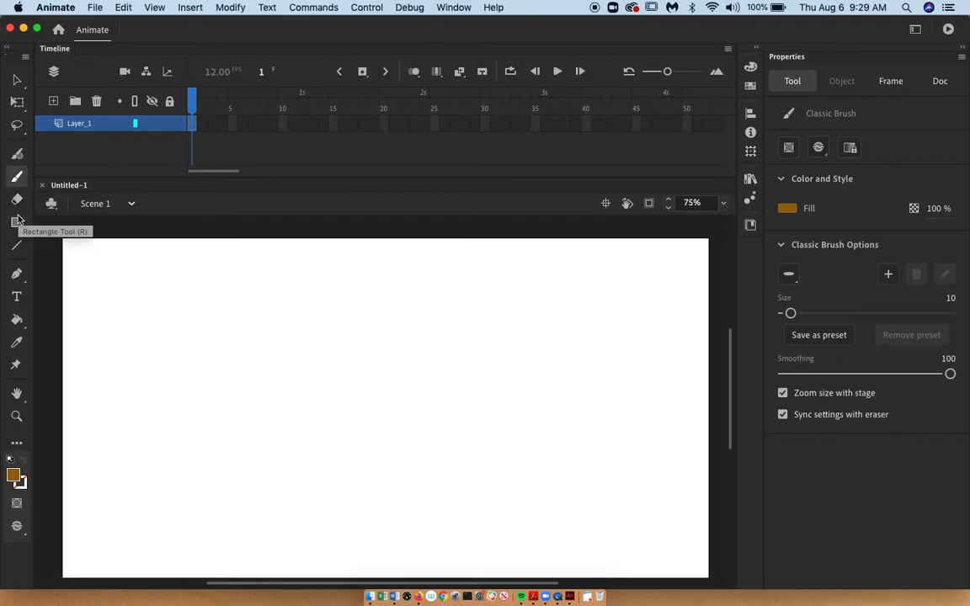
- Make the Rectangle tool active so its fill and stroke settings show
click(16, 222)
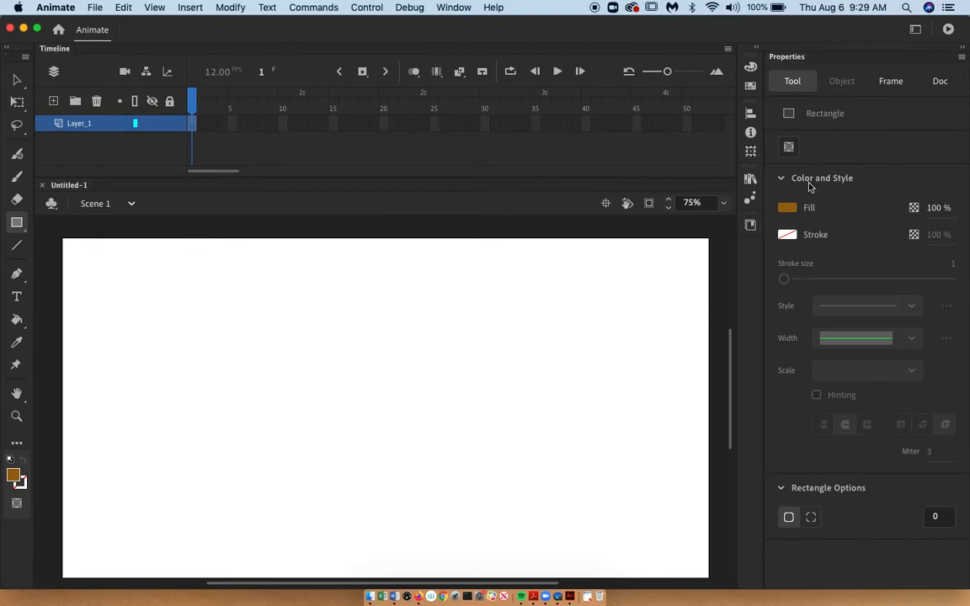
mouse_move(849, 192)
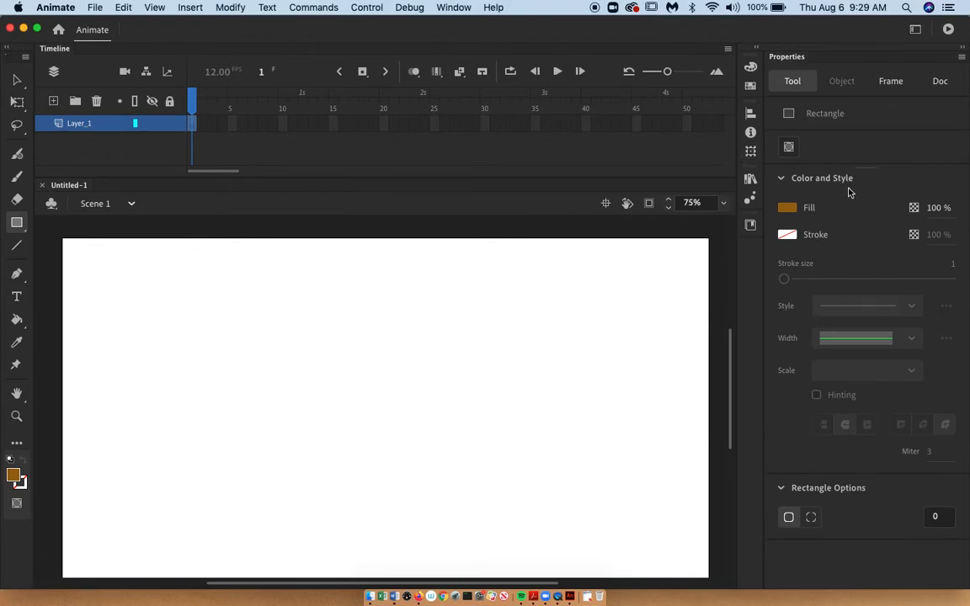
mouse_move(399, 312)
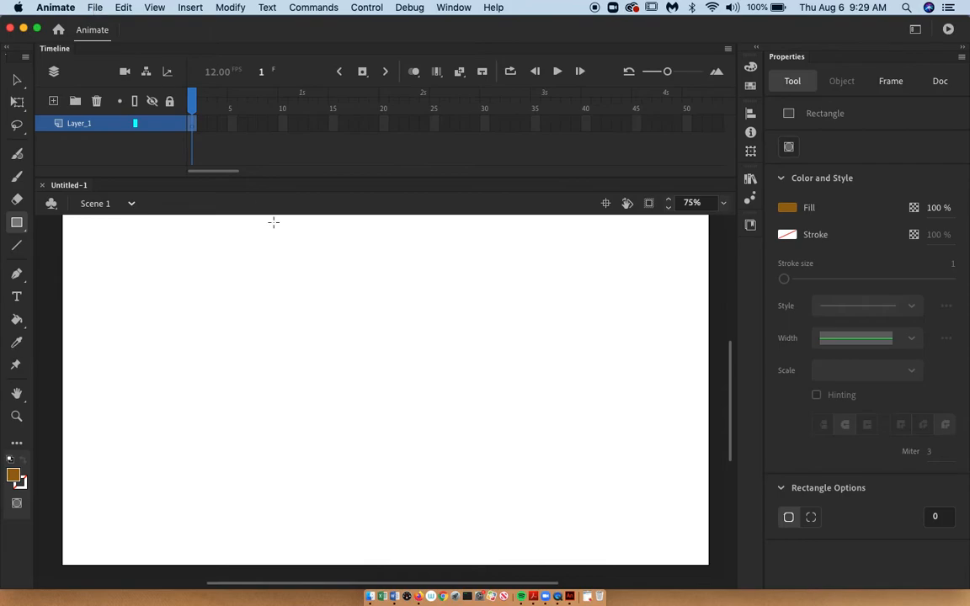
mouse_move(293, 279)
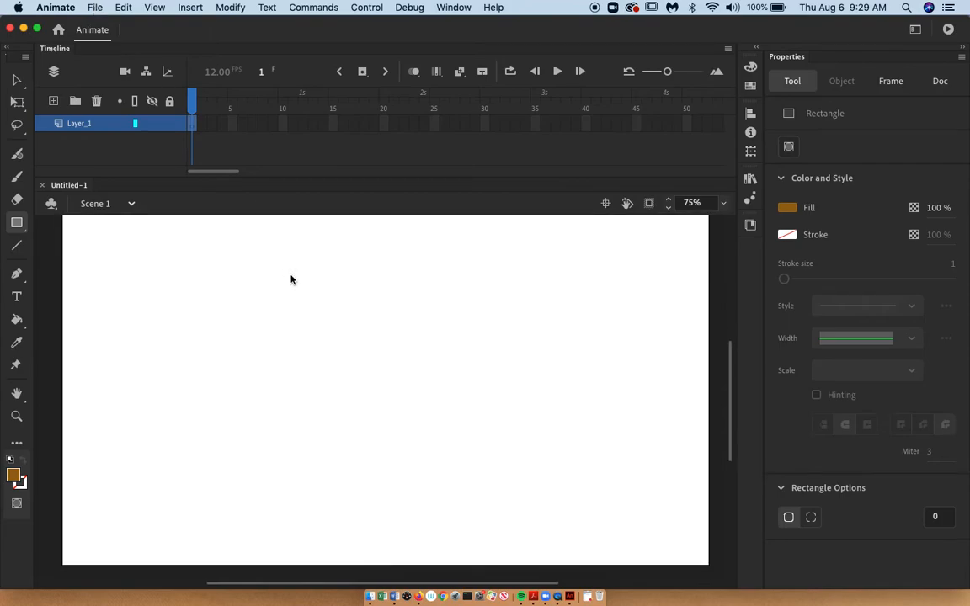
mouse_move(278, 121)
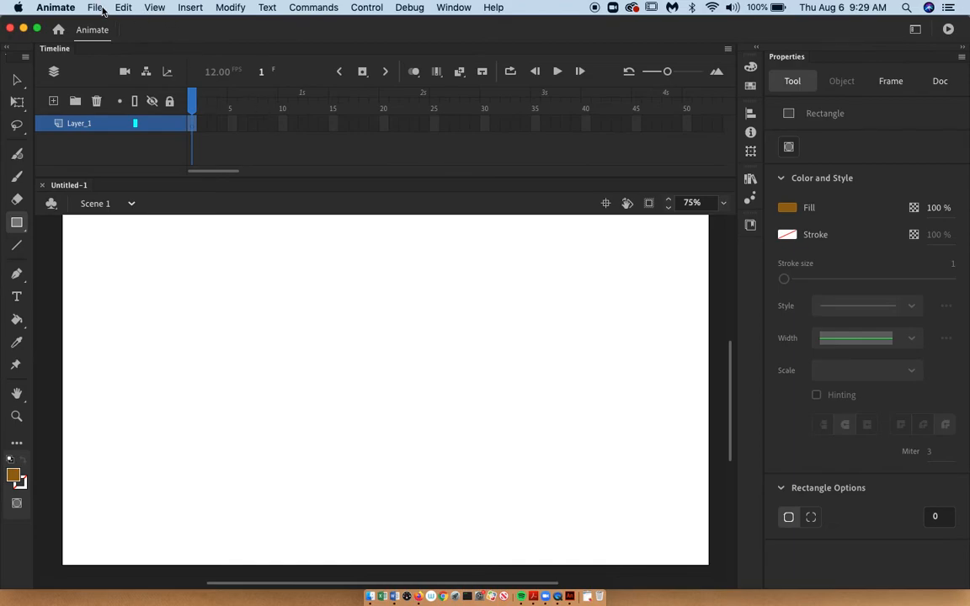
- Show the File menu with its New, Open, Save and export commands
click(94, 7)
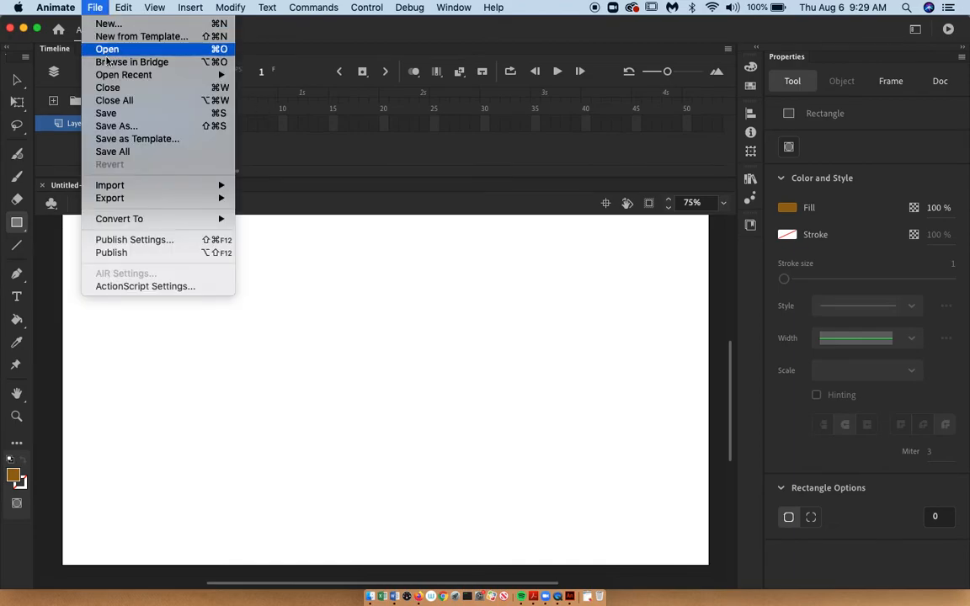
mouse_move(105, 113)
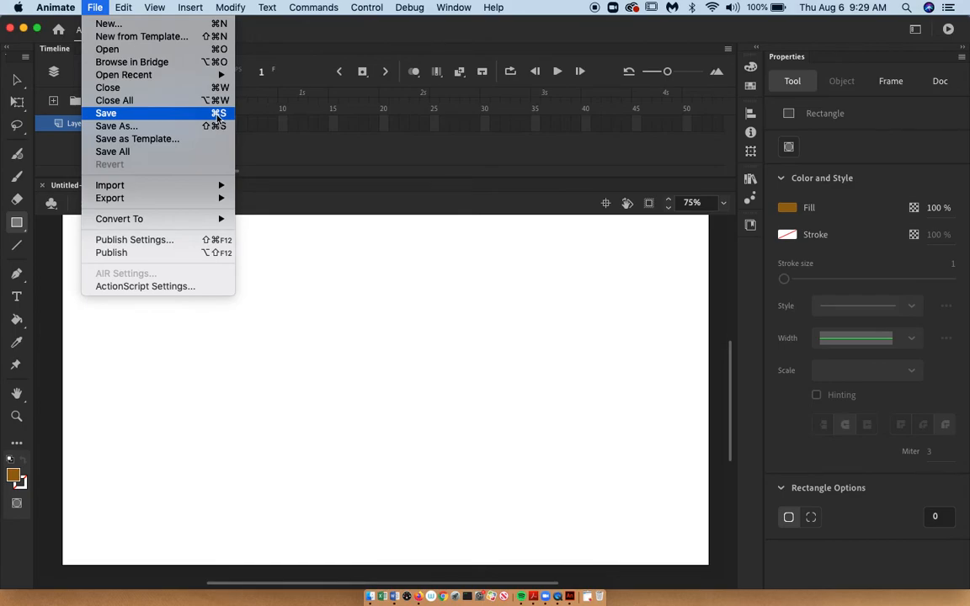
mouse_move(219, 121)
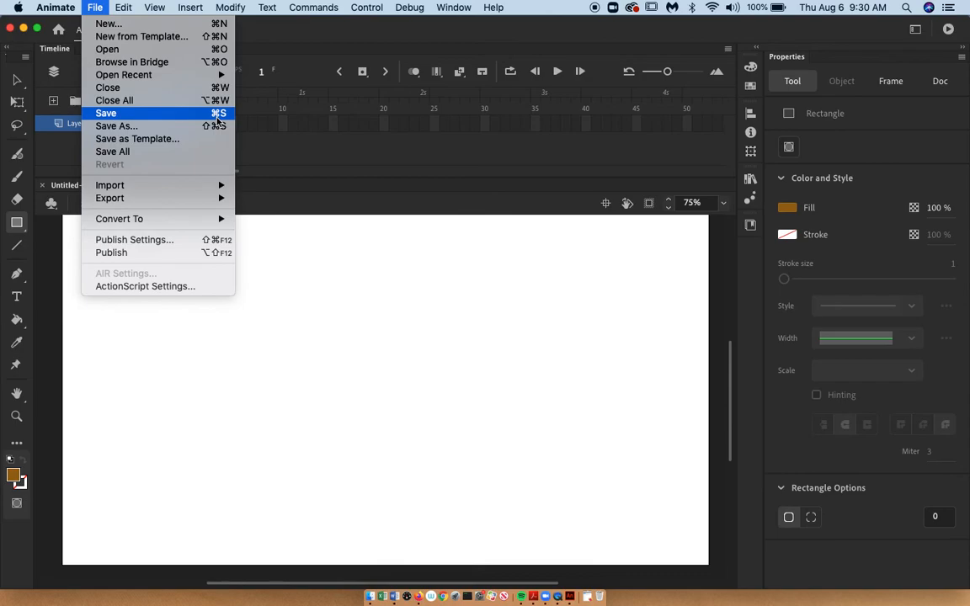
mouse_move(108, 87)
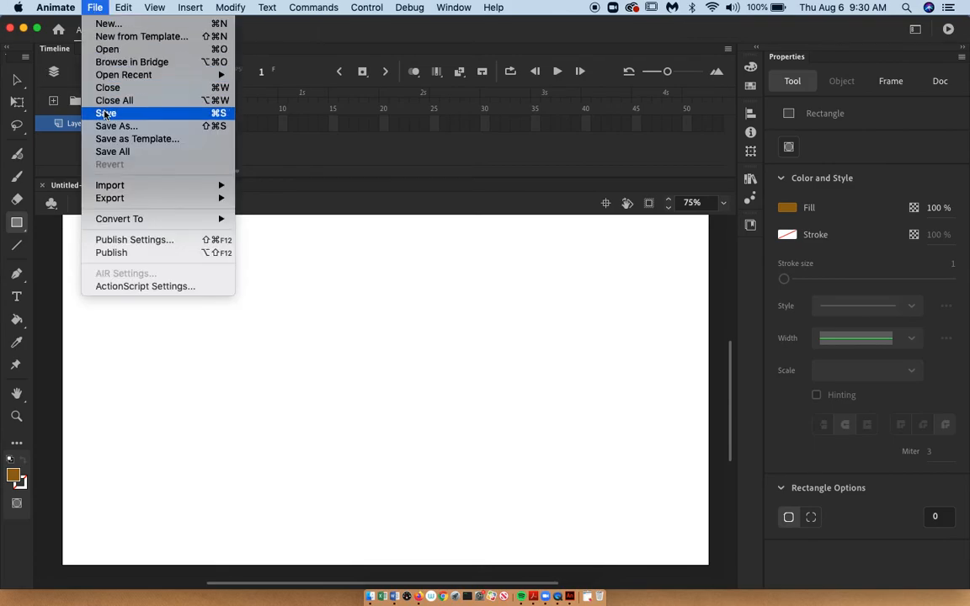
- Begin saving the document and browse Downloads, Desktop, then Documents in the expanded dialog
click(105, 113)
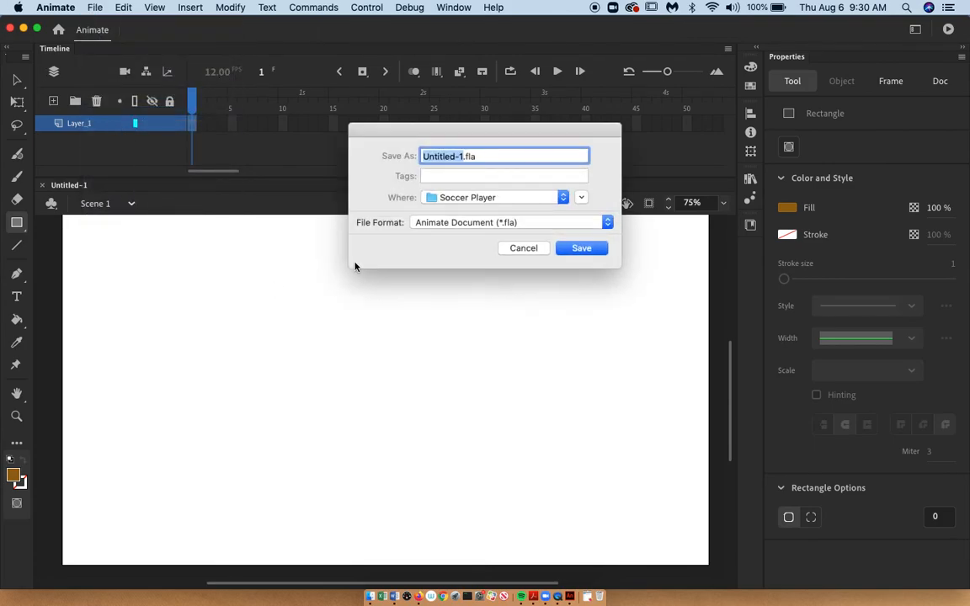
click(582, 197)
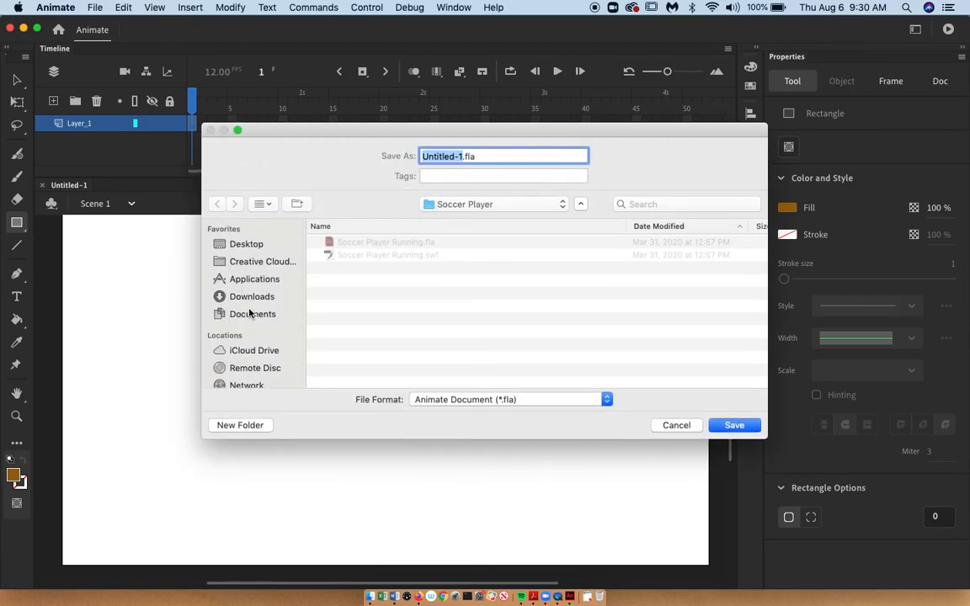
click(253, 297)
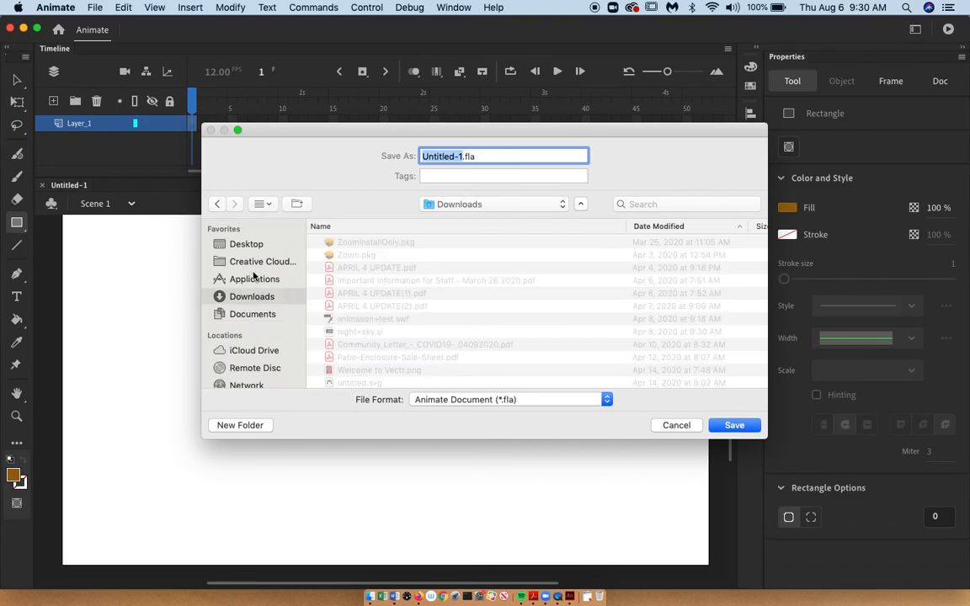
click(246, 244)
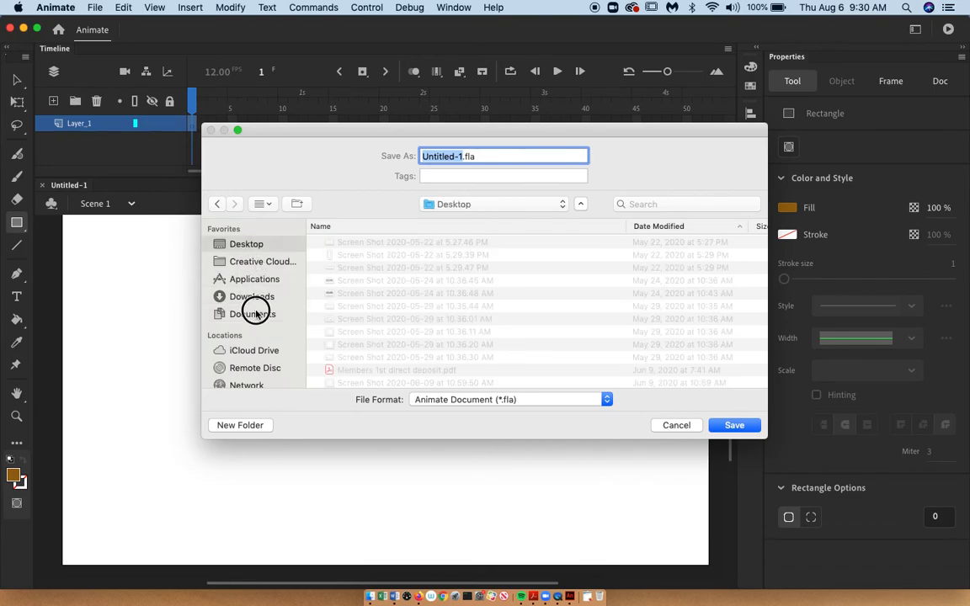
click(252, 314)
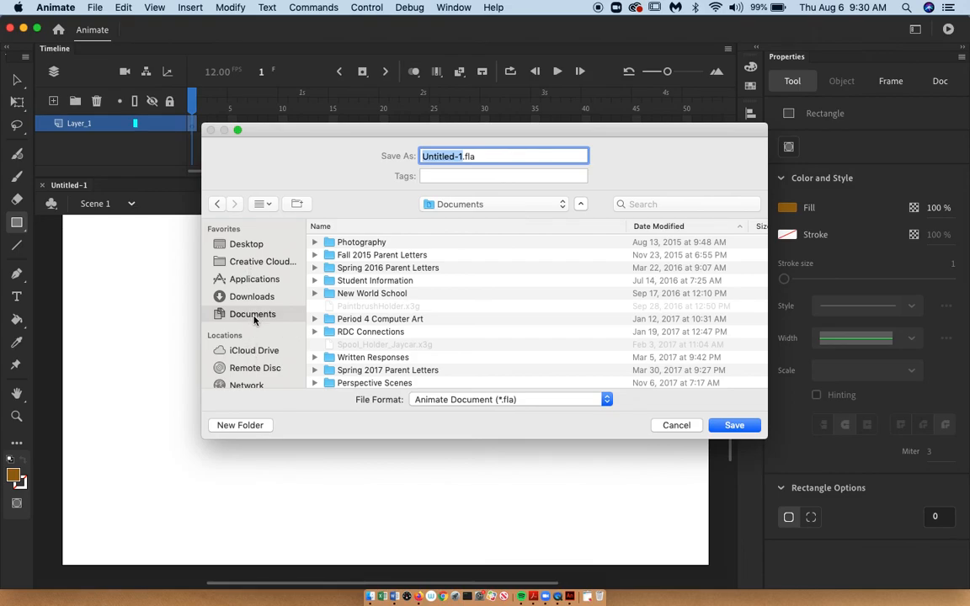
mouse_move(260, 319)
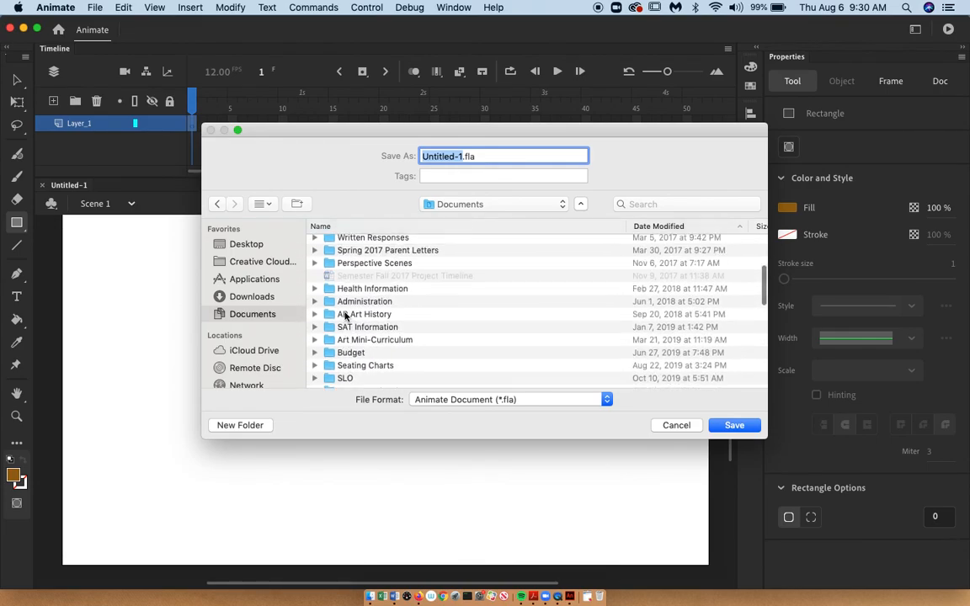
- Settle in the Animation I folder with Untitled-1.fla in Animate Document (*.fla) format
scroll(down, 3)
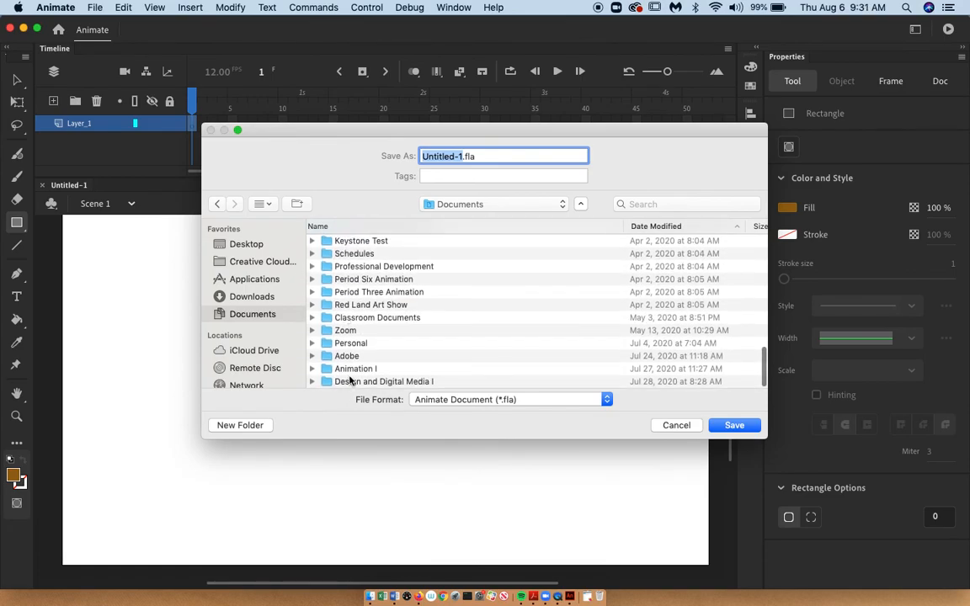
double_click(355, 367)
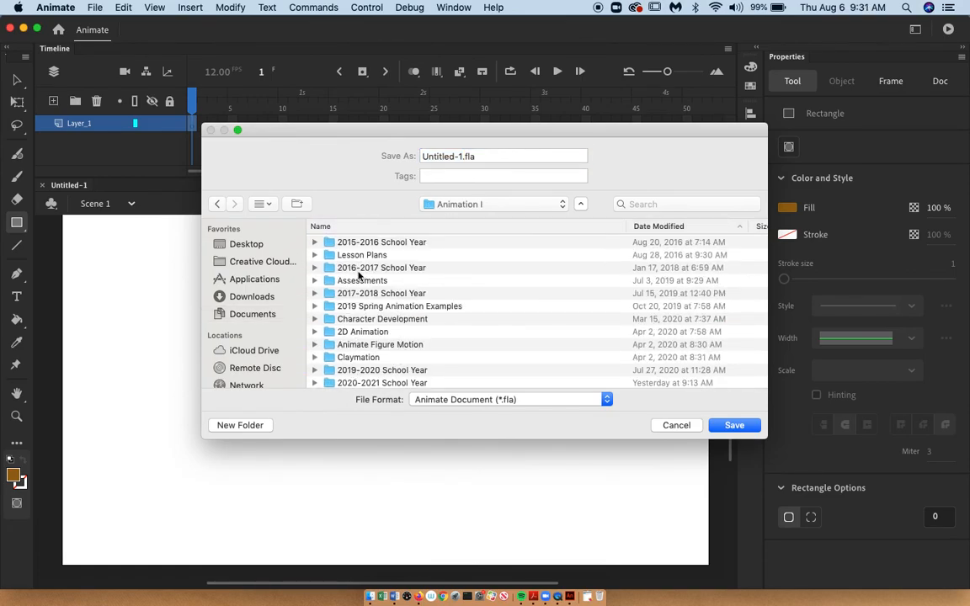
double_click(381, 382)
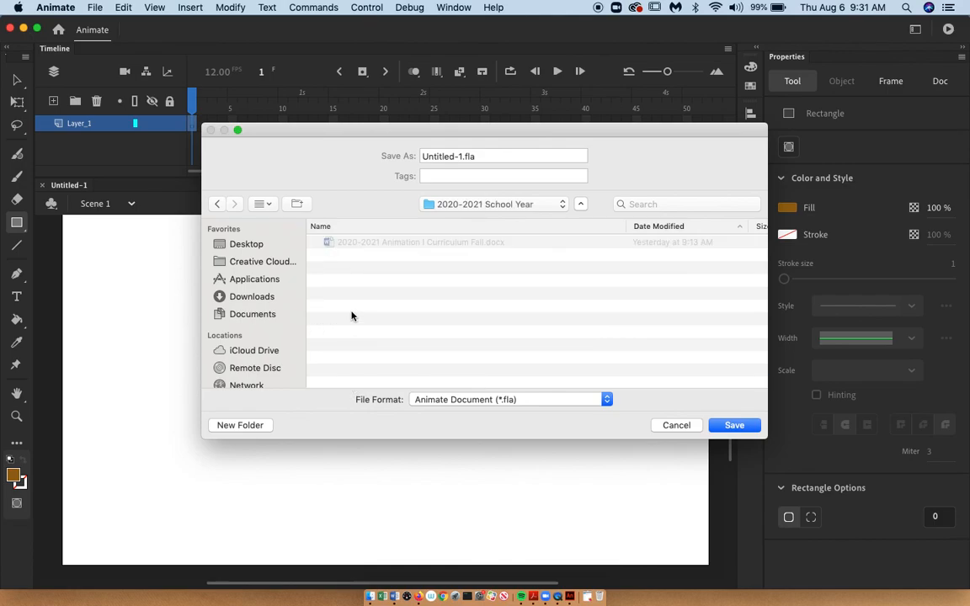
click(216, 204)
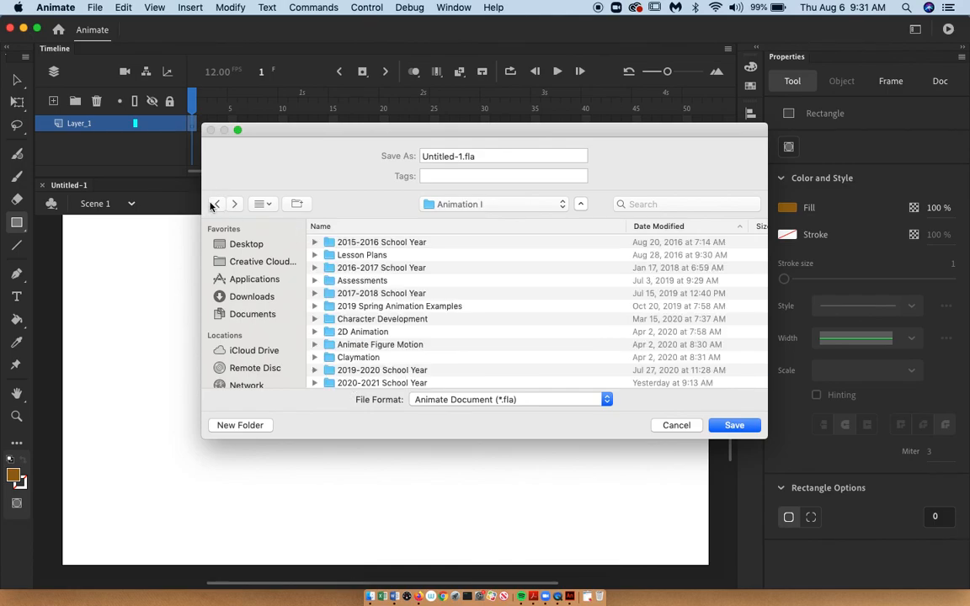
click(502, 155)
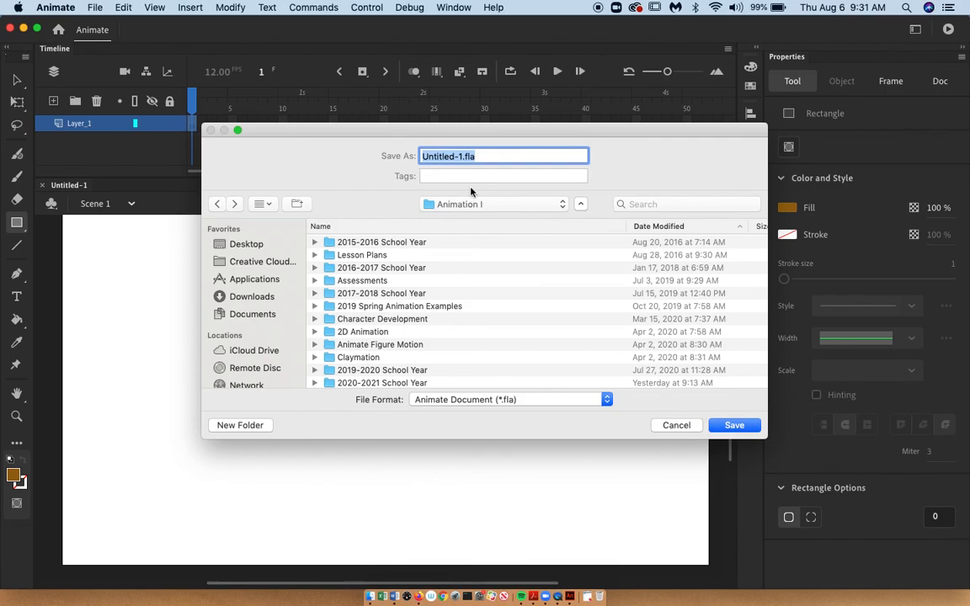
click(511, 399)
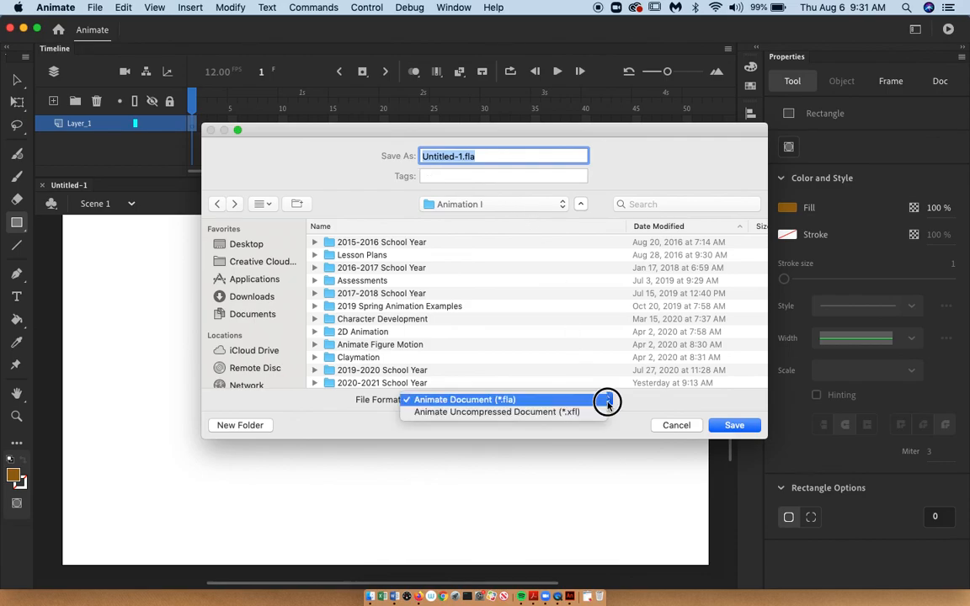
click(463, 400)
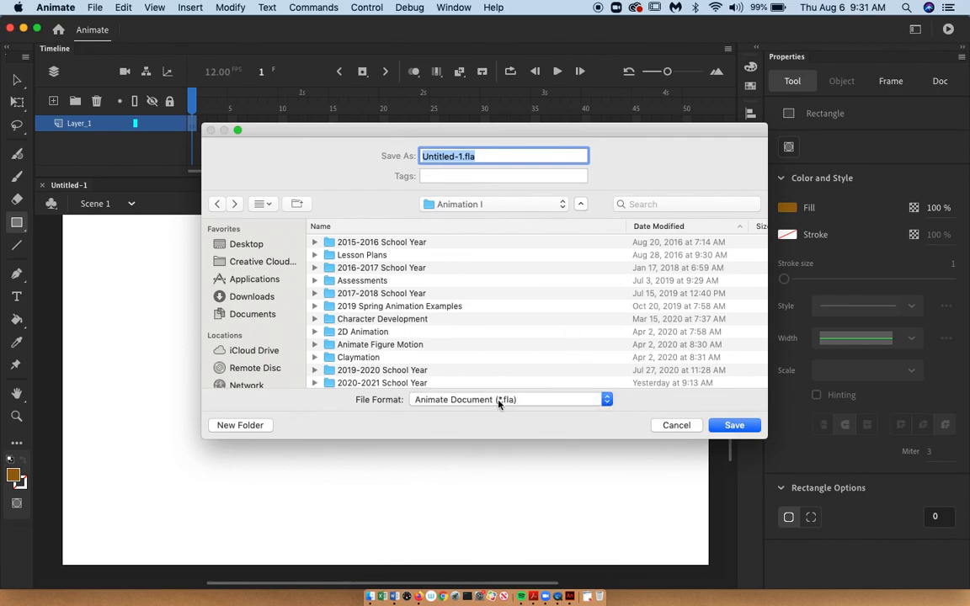